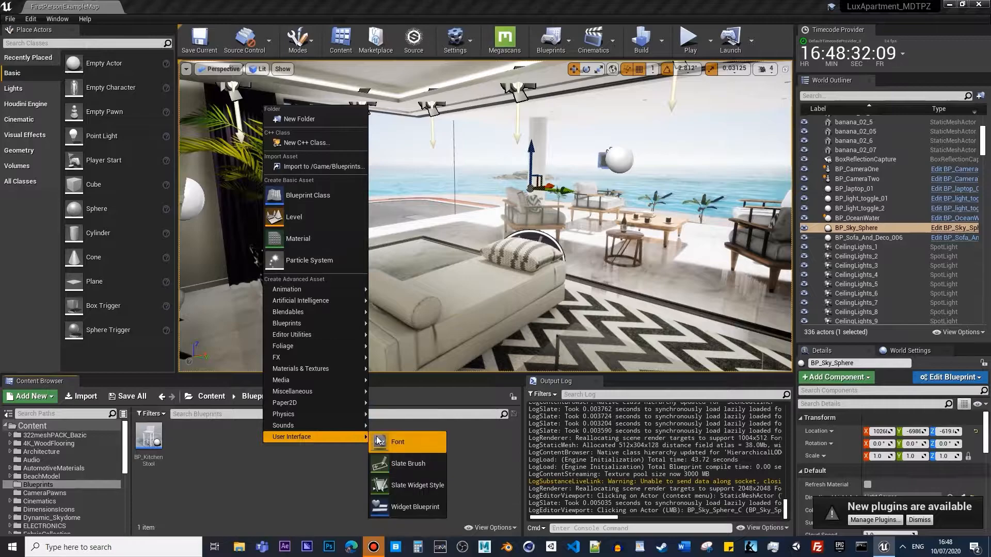
Create a Widget Blueprint named WBP_Menu in the Blueprints folder and open it
click(416, 507)
text(IP_Menu)
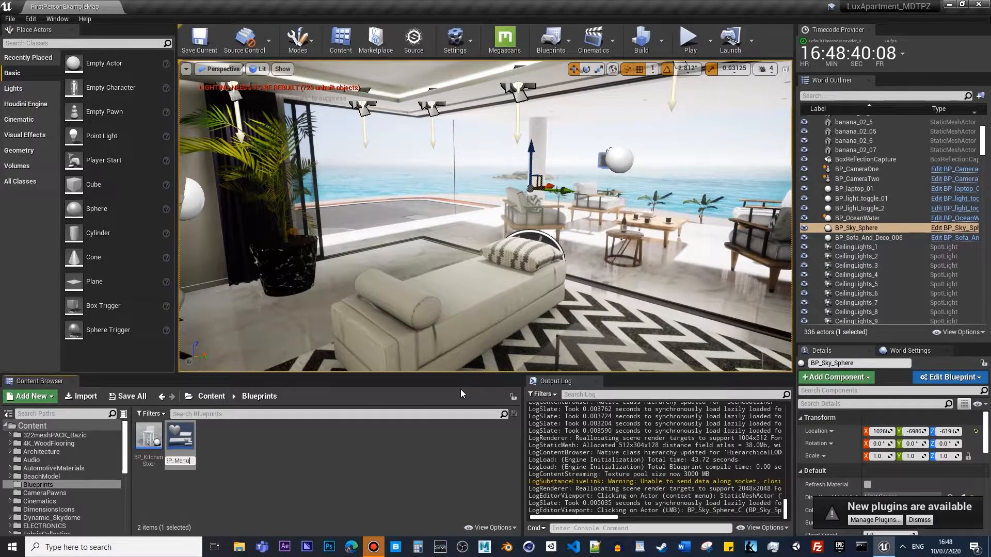
double_click(180, 439)
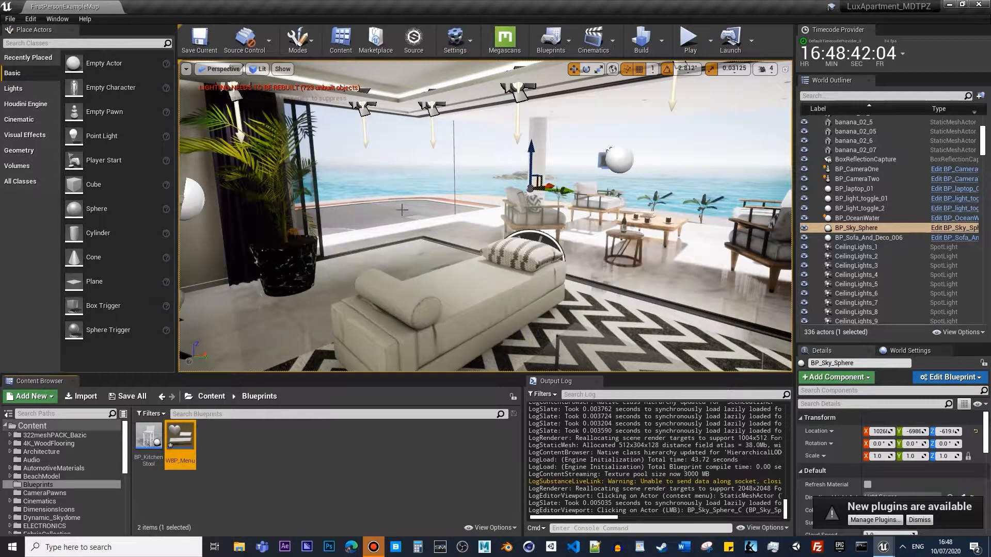
double_click(179, 439)
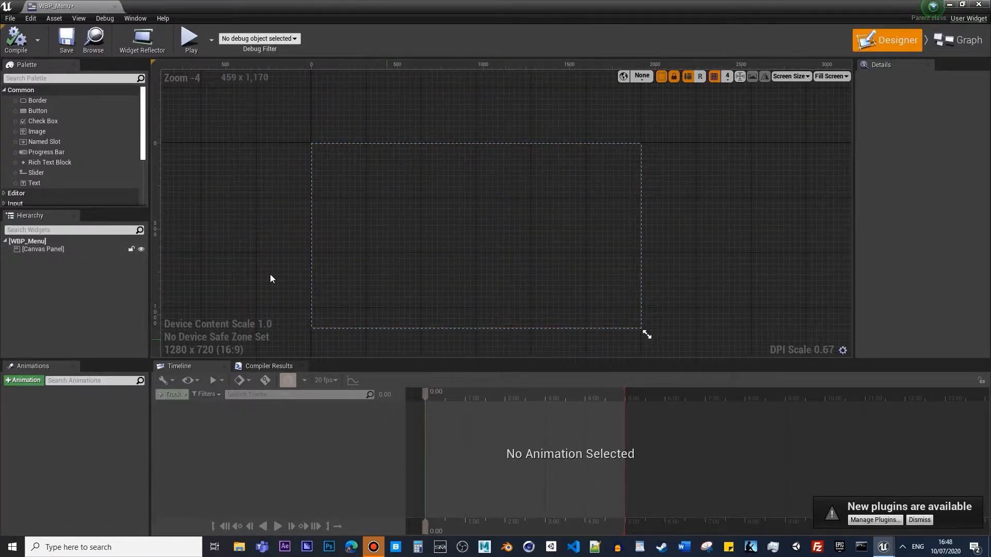
Place a Button near the canvas top-left, resize it square and rename it HomeButton
drag(37, 110, 351, 170)
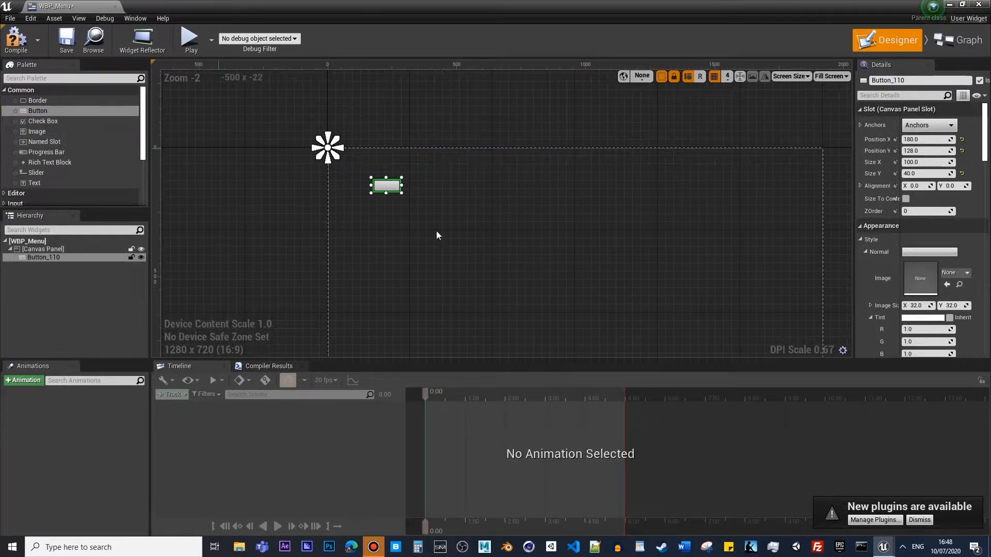
drag(385, 184, 372, 179)
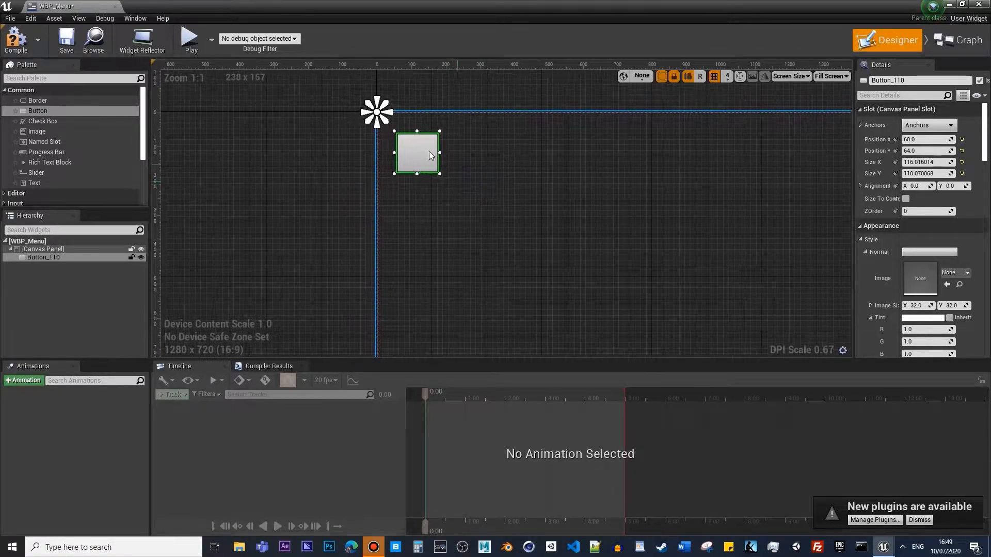
click(43, 257)
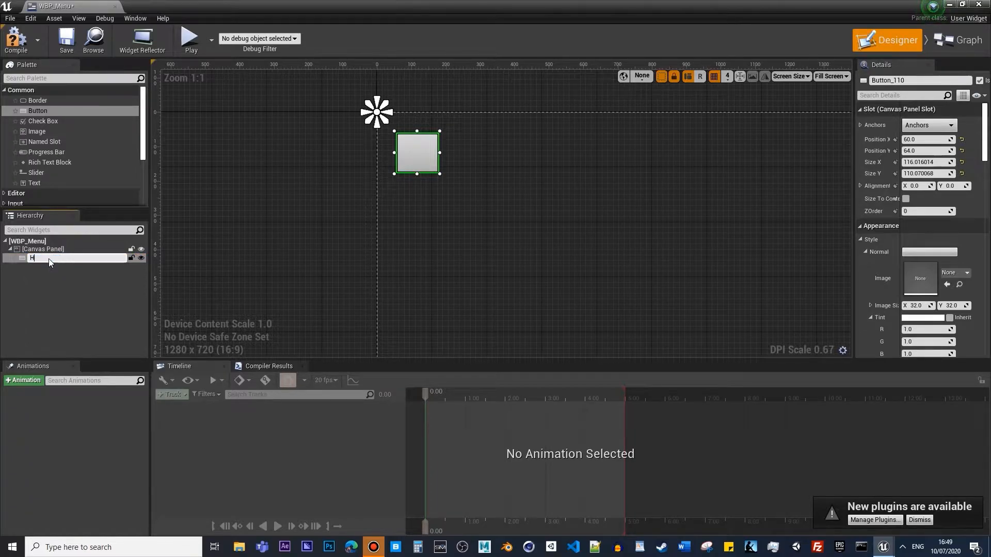
text(HomeButton)
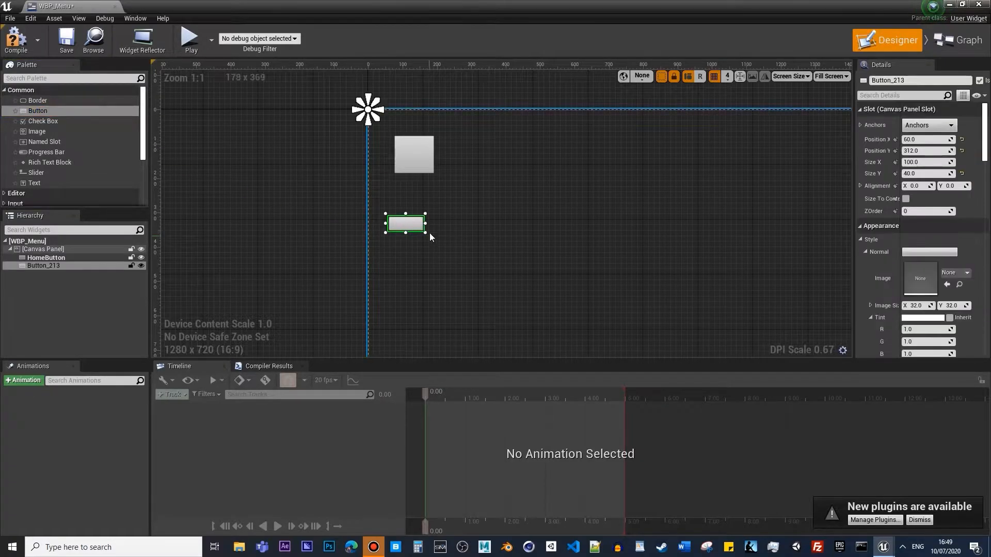
Square up the buttons below HomeButton and rename them Camera1Btn and Camera2Btn
drag(405, 224, 411, 211)
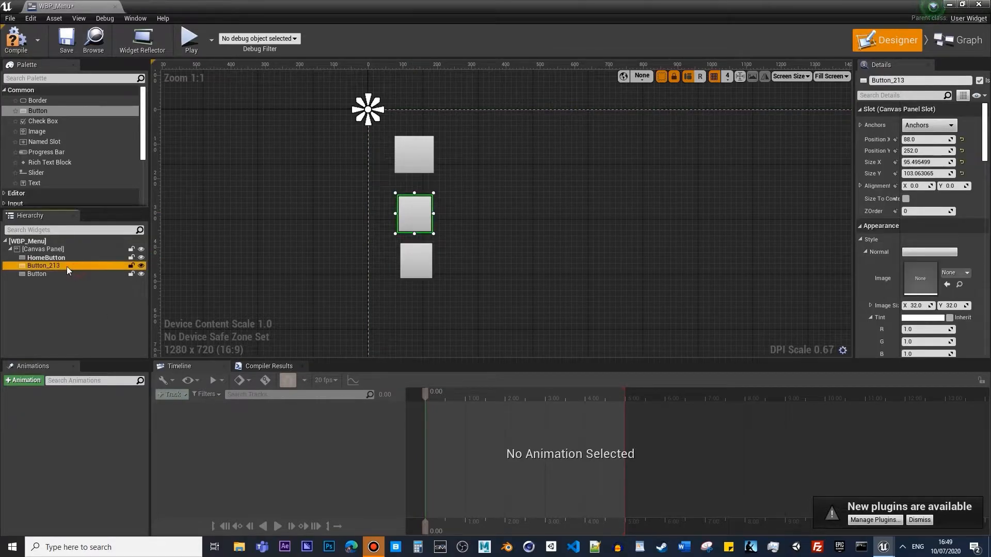
double_click(44, 265)
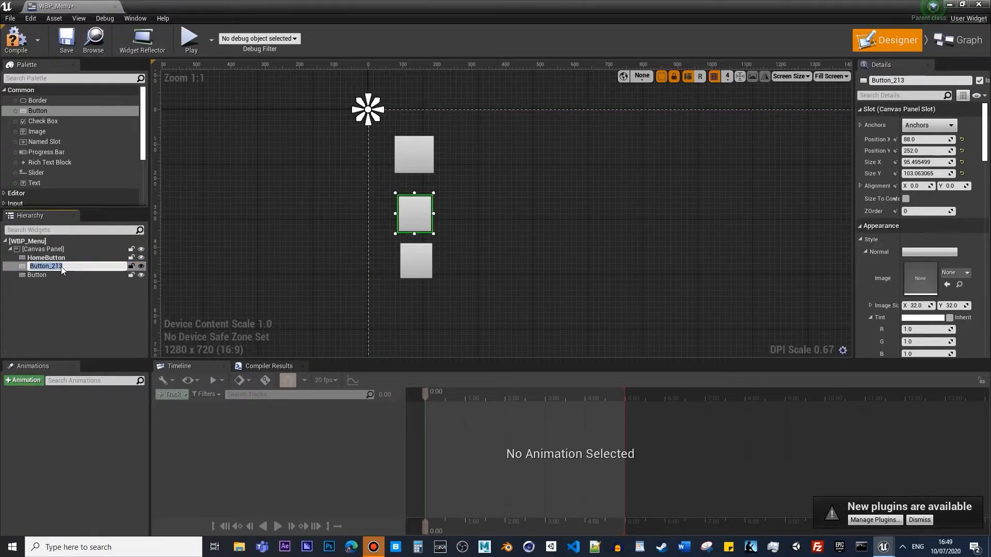
text(Camera1Btn)
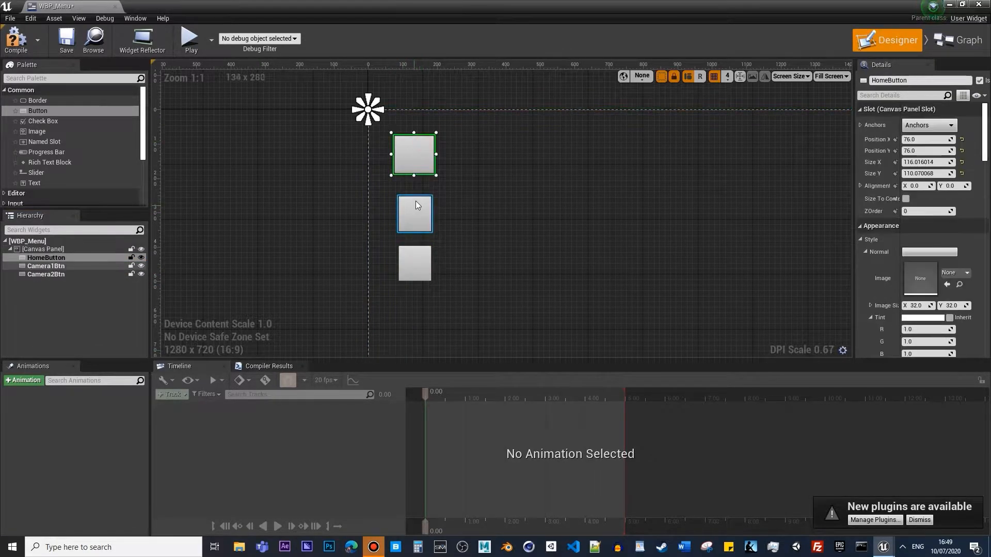
mouse_move(29, 383)
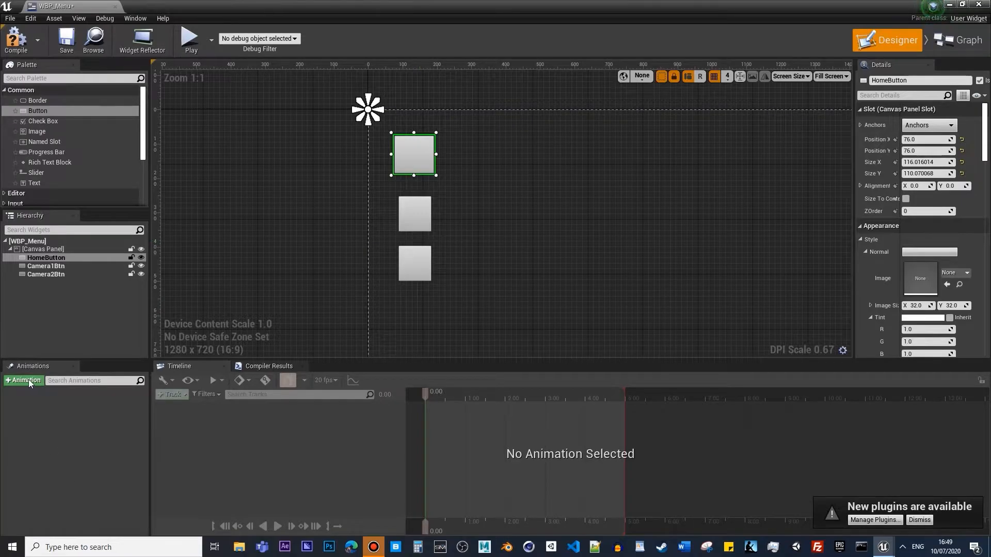
Reposition Camera1Btn and Camera2Btn to about Position X -136, left of HomeButton
click(23, 380)
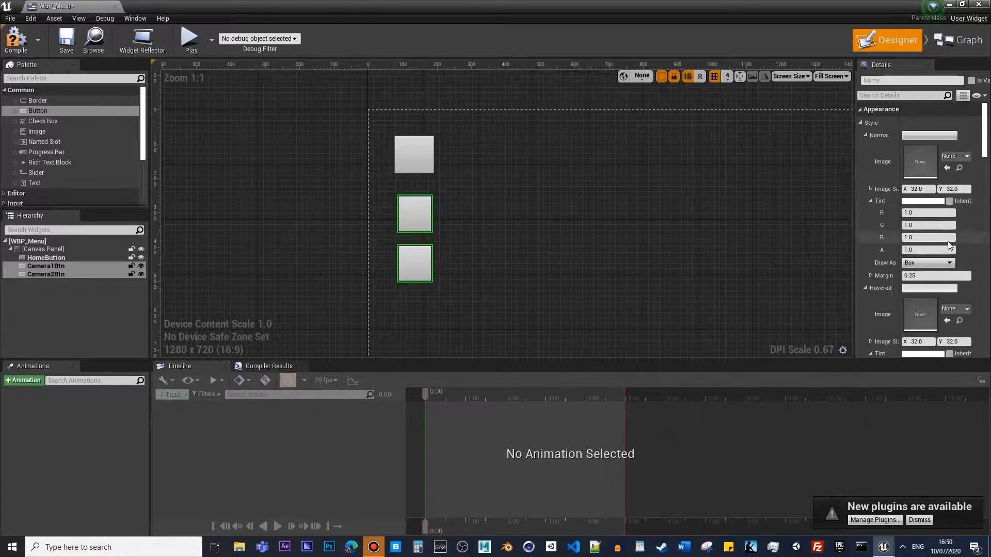
scroll(down, 3)
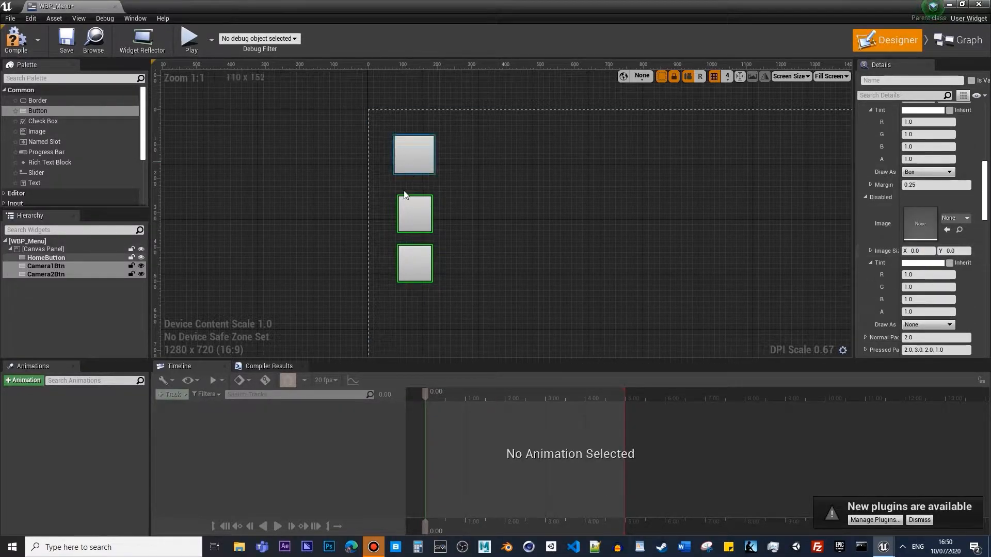
click(414, 214)
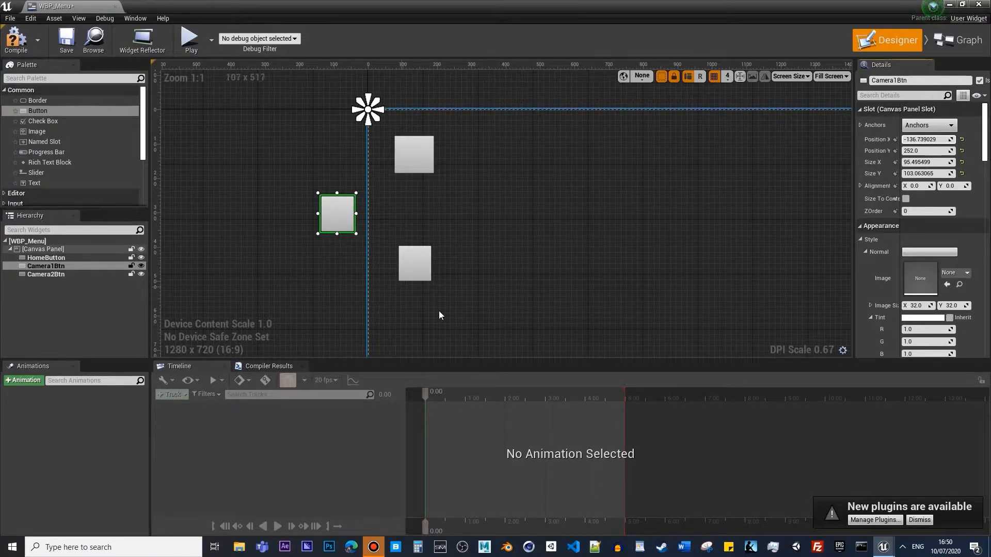
click(414, 263)
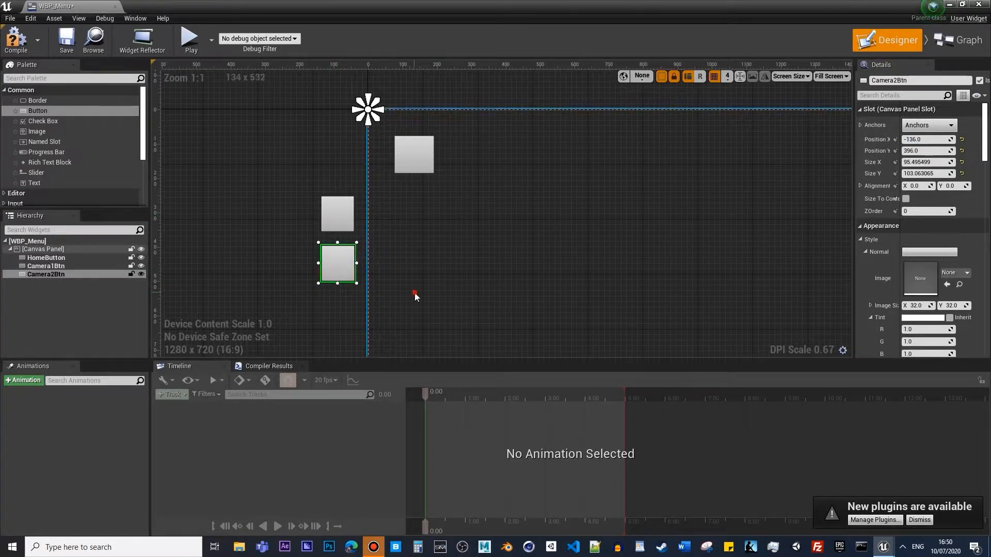
click(336, 214)
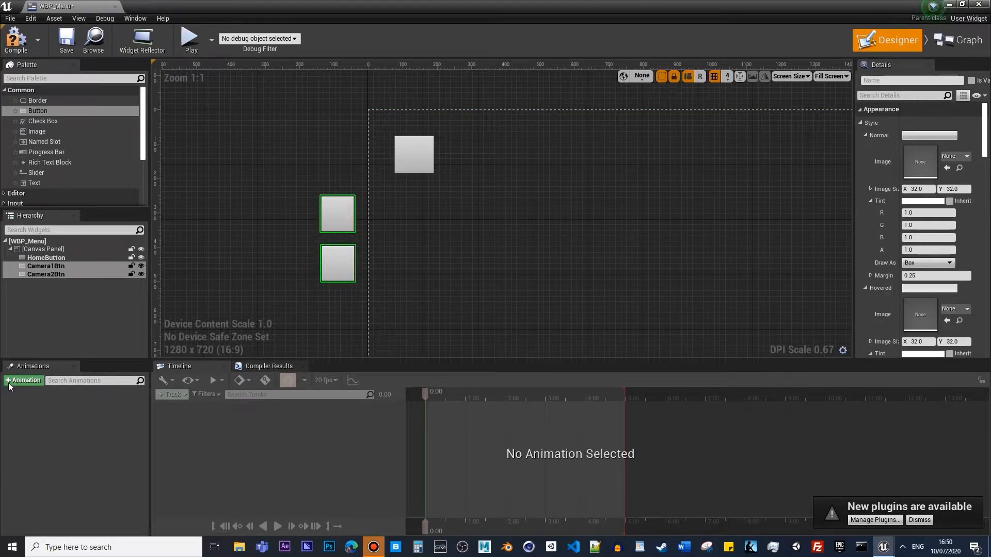
Add a widget animation named CameraButtons and select it for editing
click(25, 379)
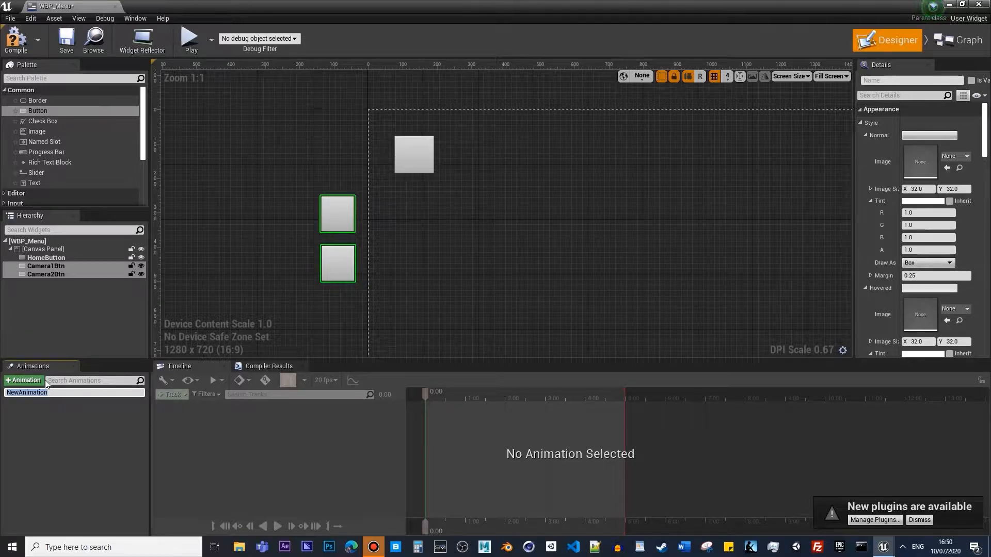
text(Buttons)
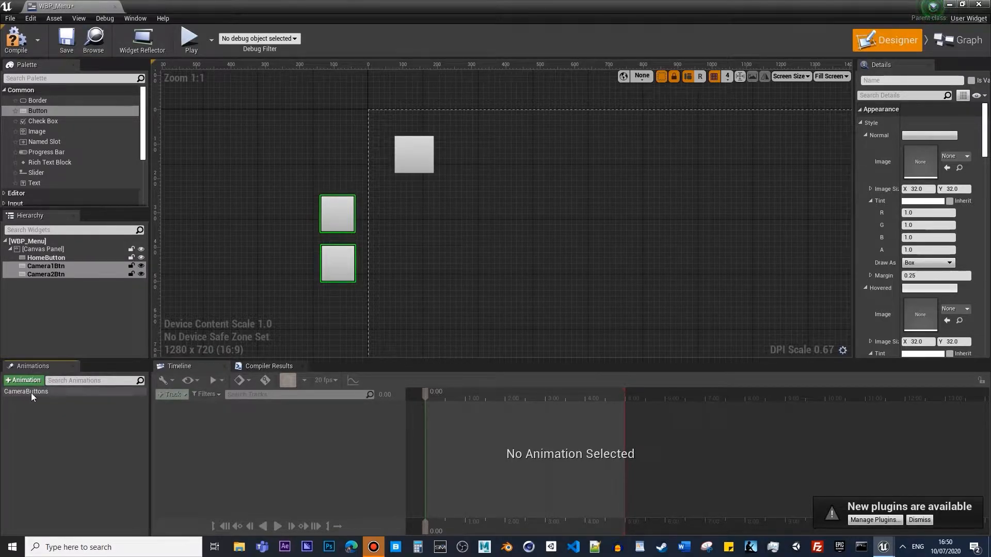
click(171, 394)
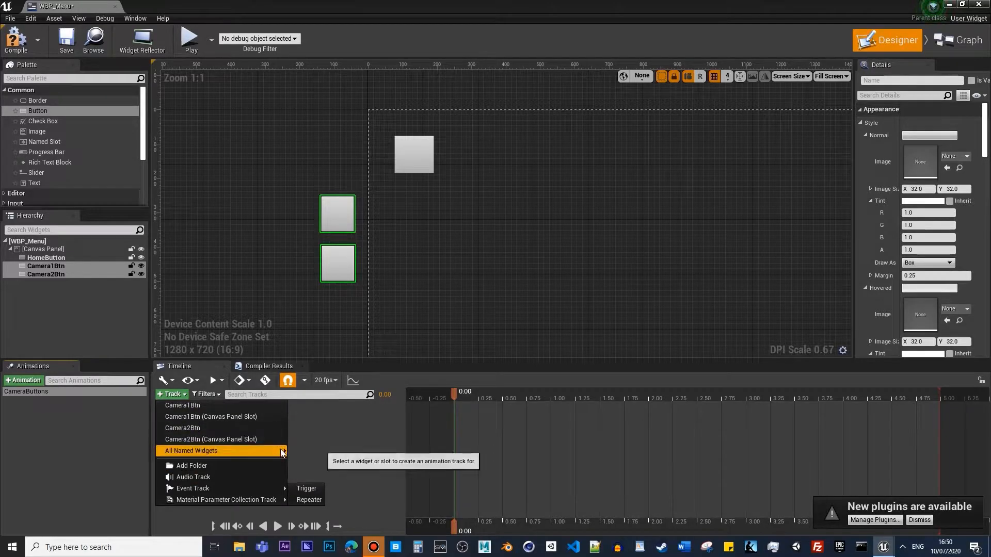
mouse_move(211, 416)
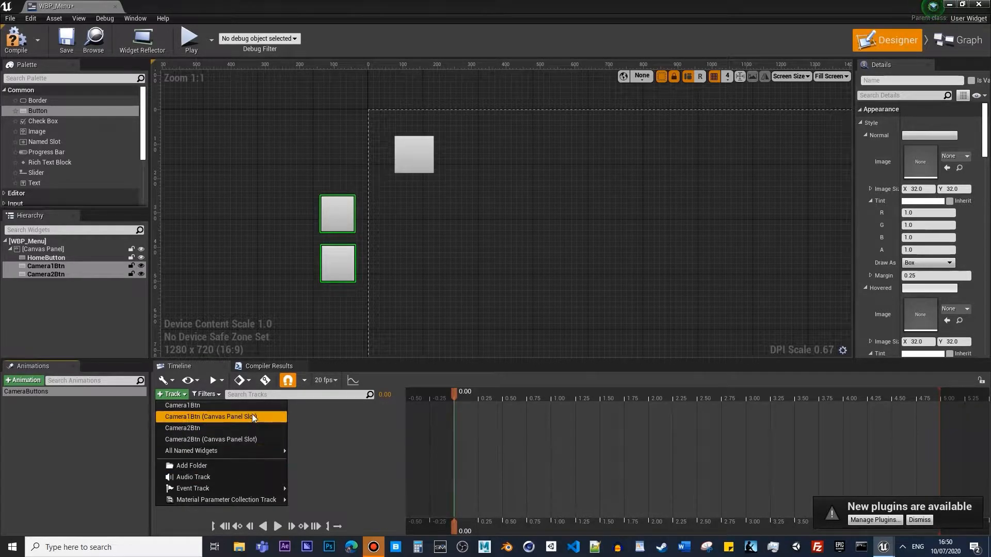
Add Camera1Btn and Camera2Btn tracks with a Transform track, expanding its properties
click(211, 416)
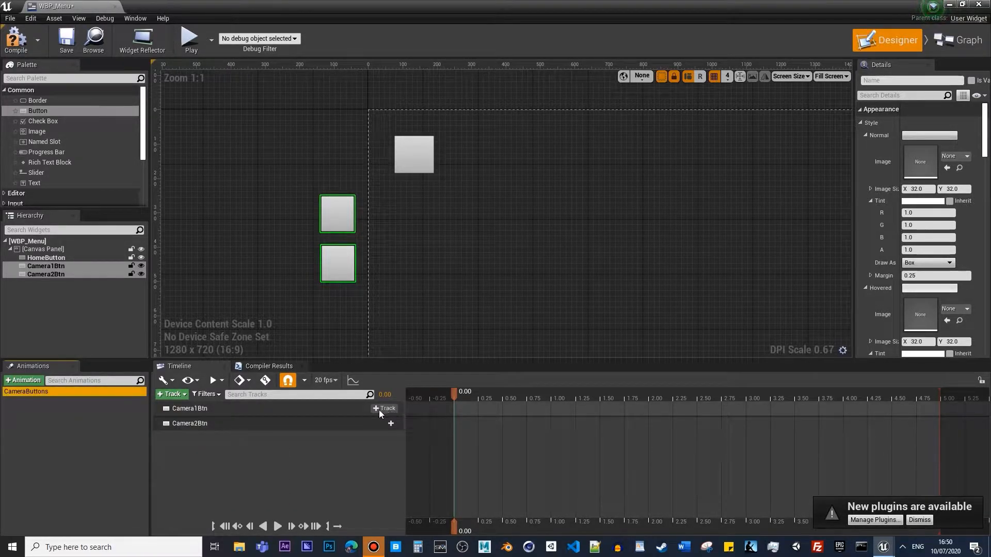
click(383, 409)
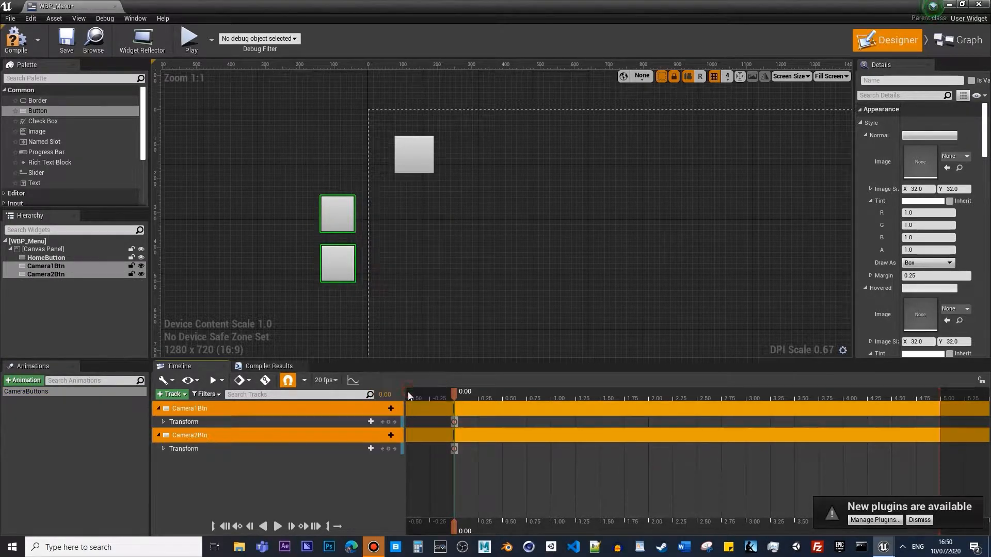
click(163, 421)
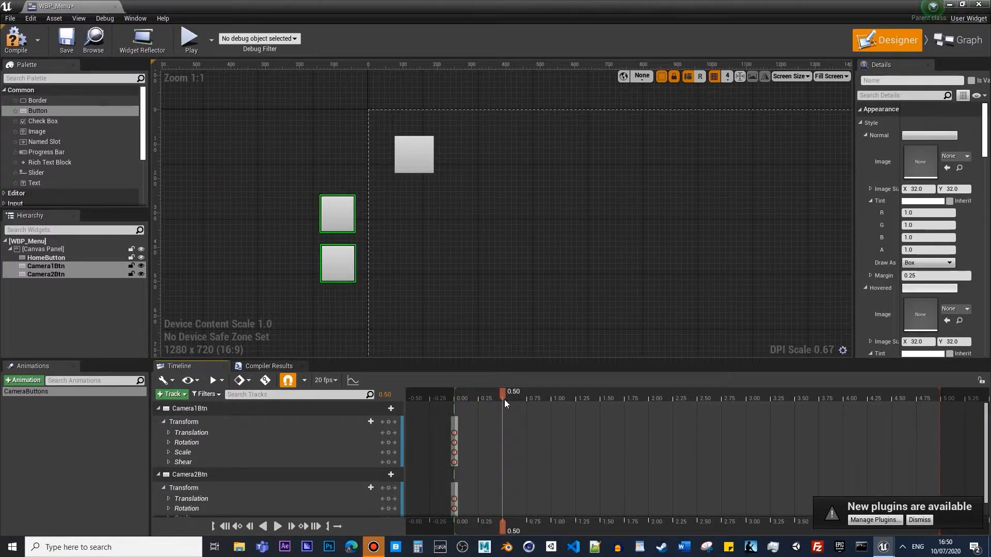
Key Translation X to 220 at 0.5 s for both camera buttons and scrub to preview the slide
click(168, 433)
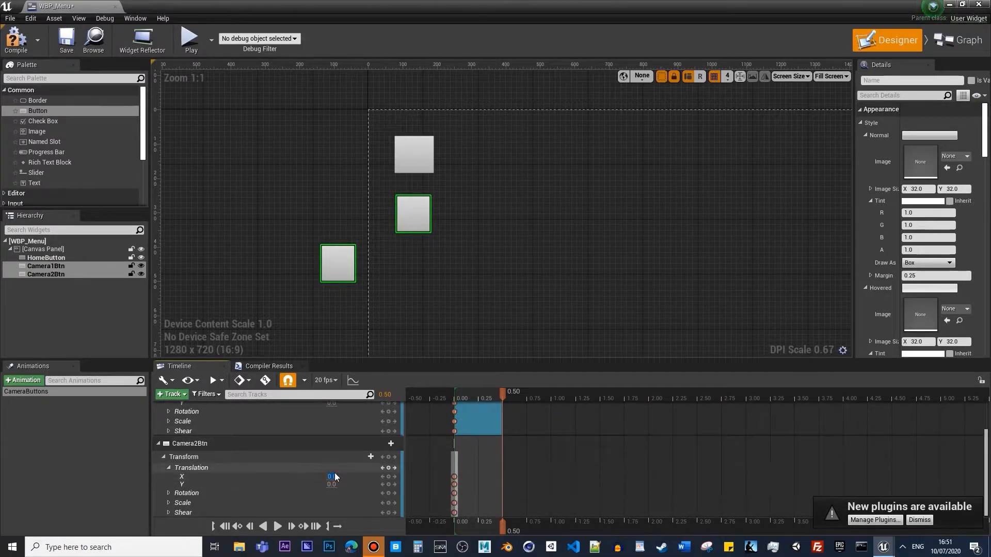
text(220)
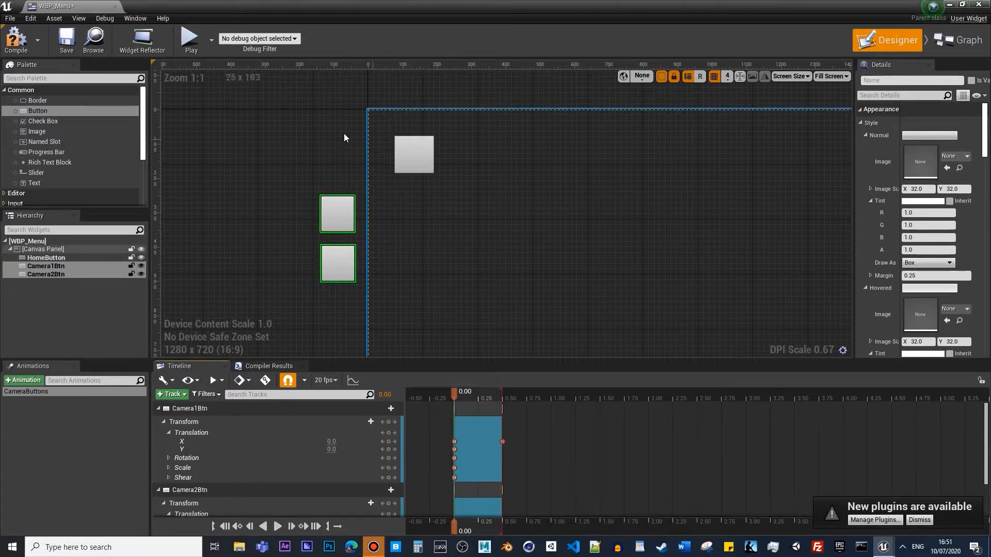
mouse_move(292, 215)
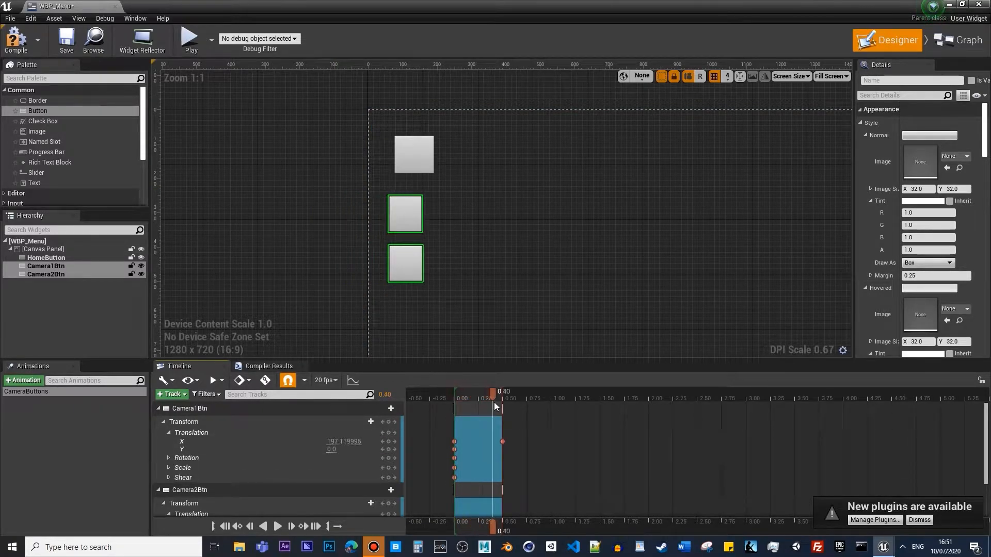
drag(494, 407, 509, 407)
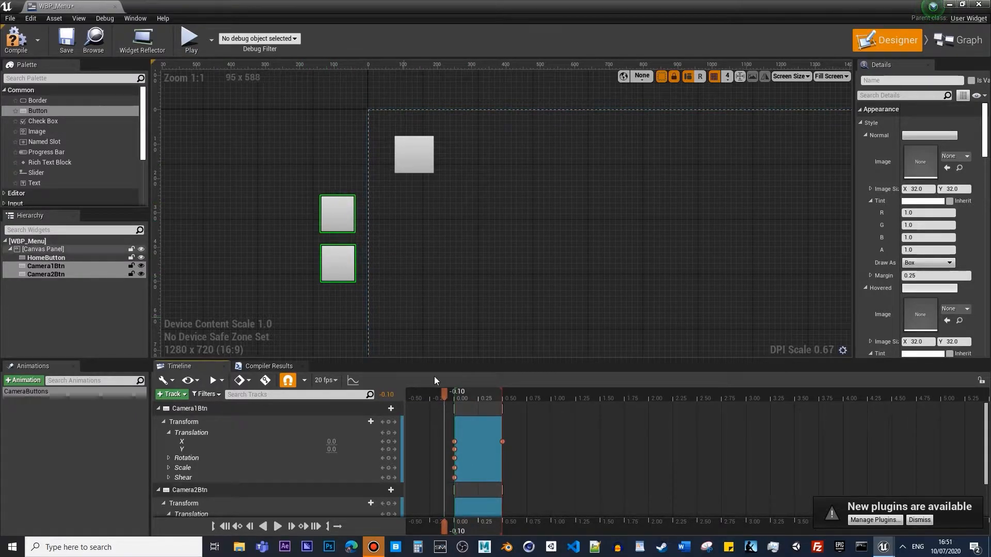
drag(446, 392, 458, 392)
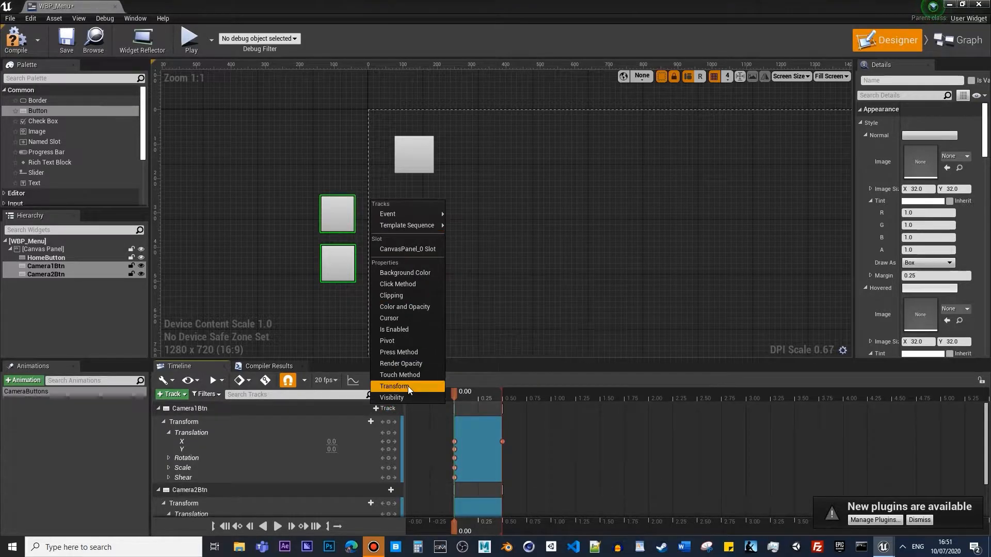
mouse_move(393, 329)
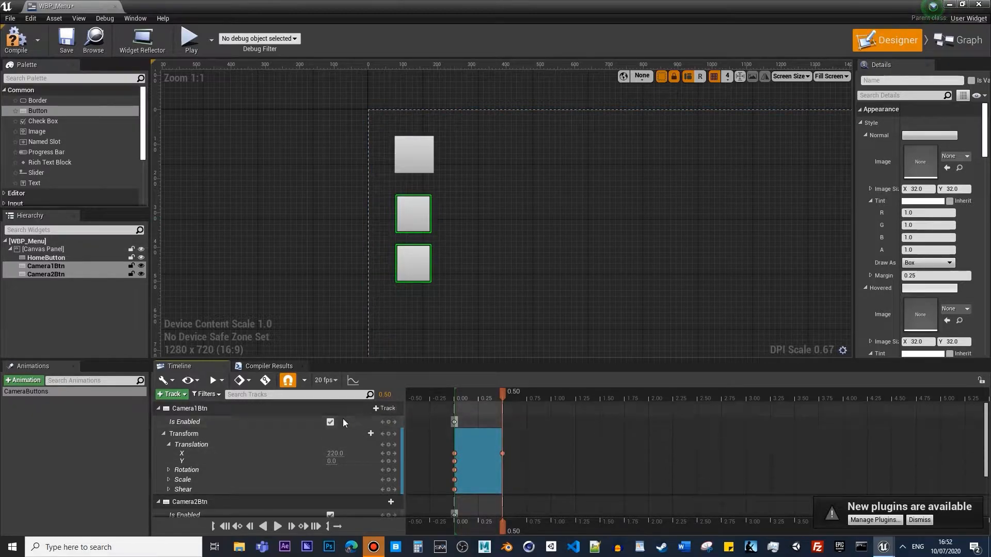
Add Is Enabled tracks keyed off at 0.00 and on at 0.50, then go to the Graph
scroll(down, 3)
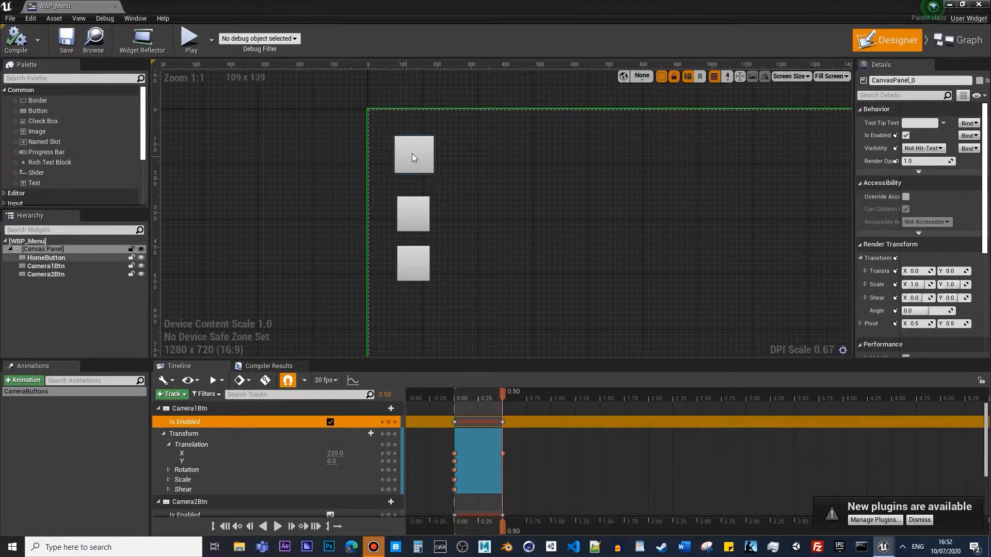
click(413, 153)
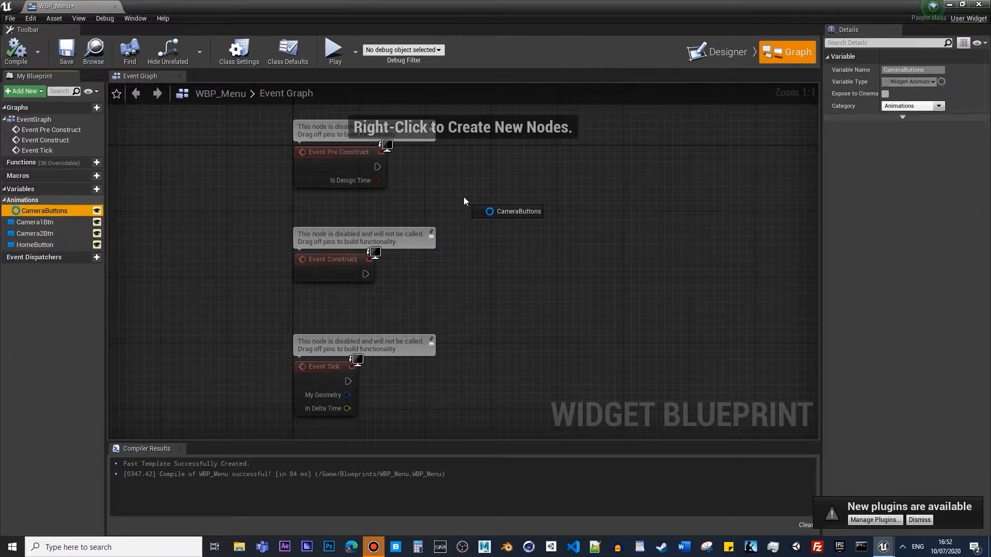
Add On Clicked (HomeButton) with a CameraButtons reference feeding a Play Animation node
click(35, 245)
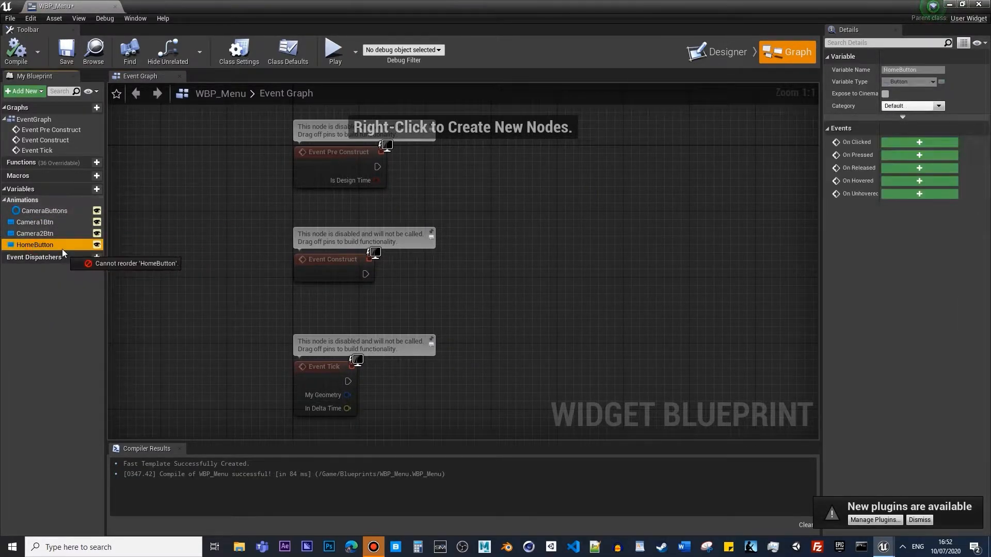
click(726, 52)
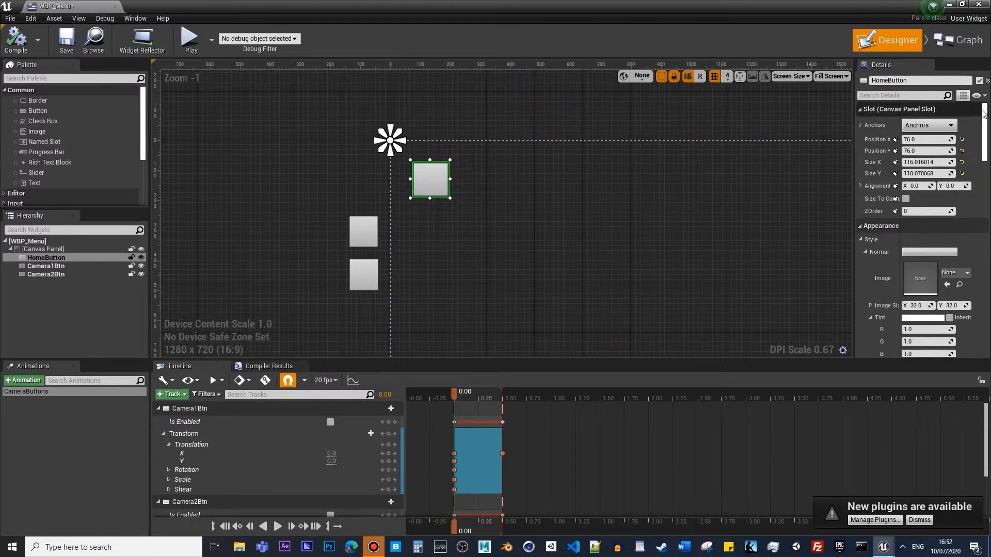
click(961, 41)
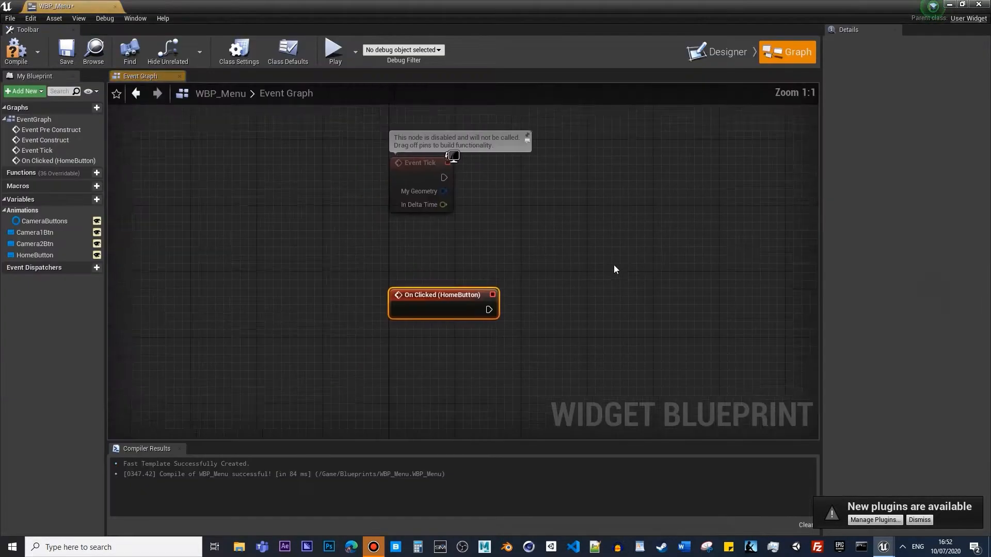
click(44, 221)
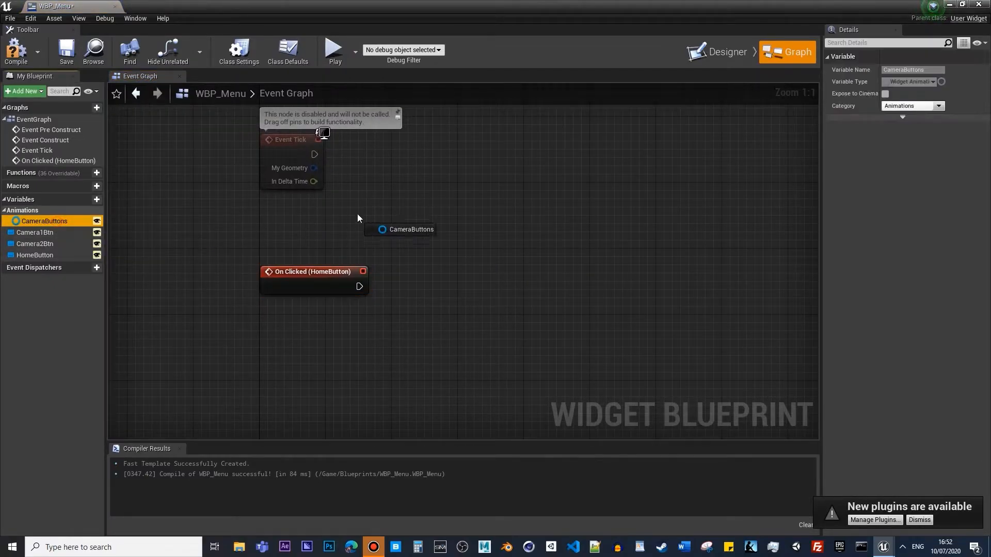
click(411, 229)
text(play)
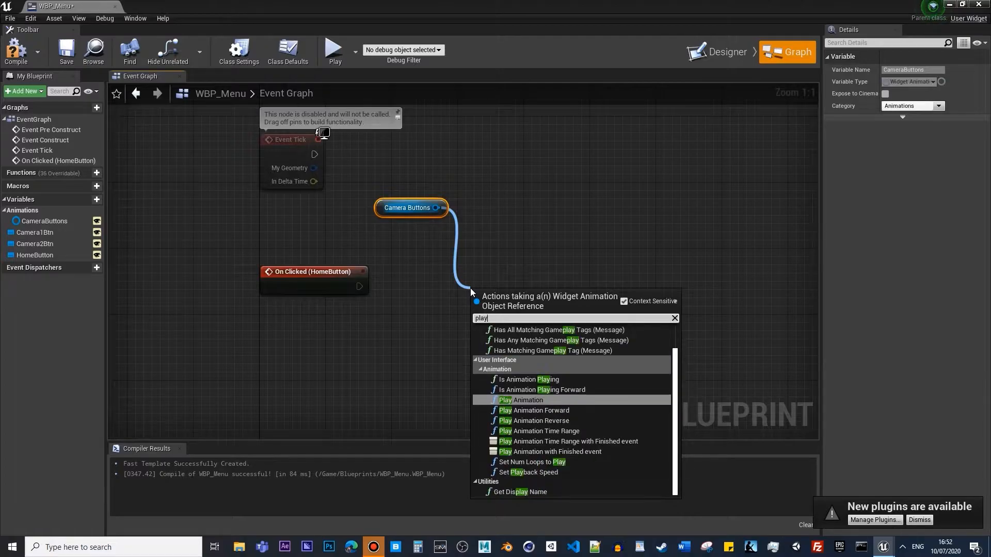
click(521, 401)
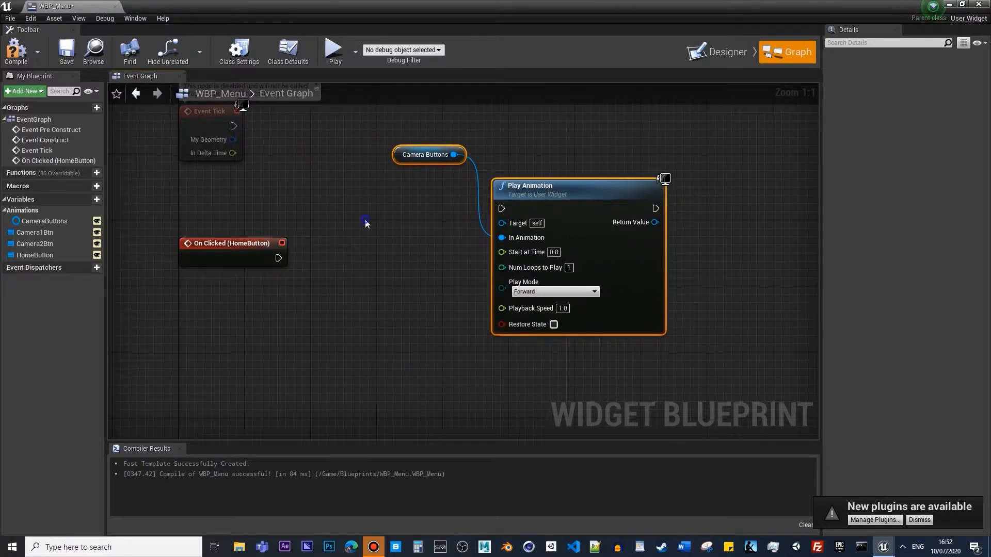
Insert a Flip Flop between the HomeButton click and Play Animation and wire it
click(409, 283)
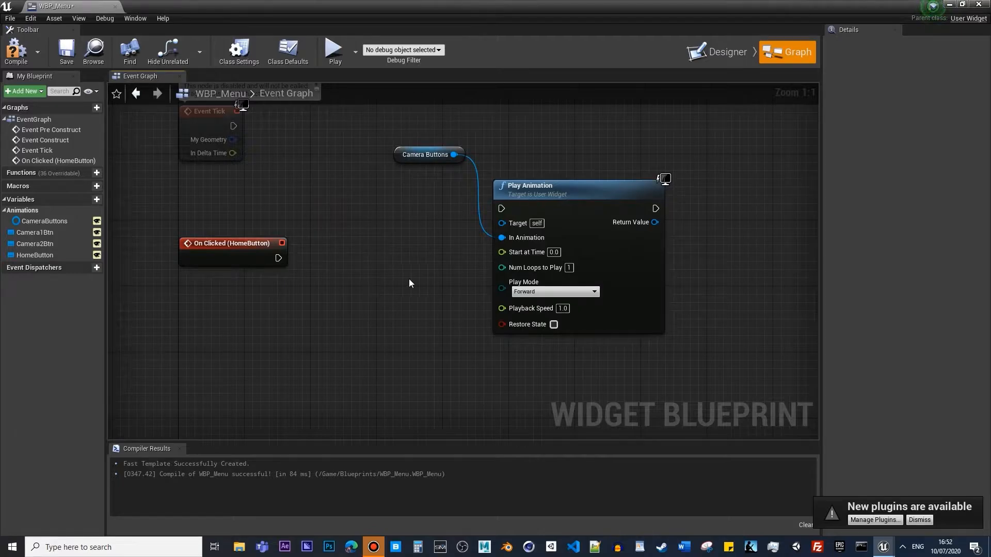
click(577, 184)
text(f)
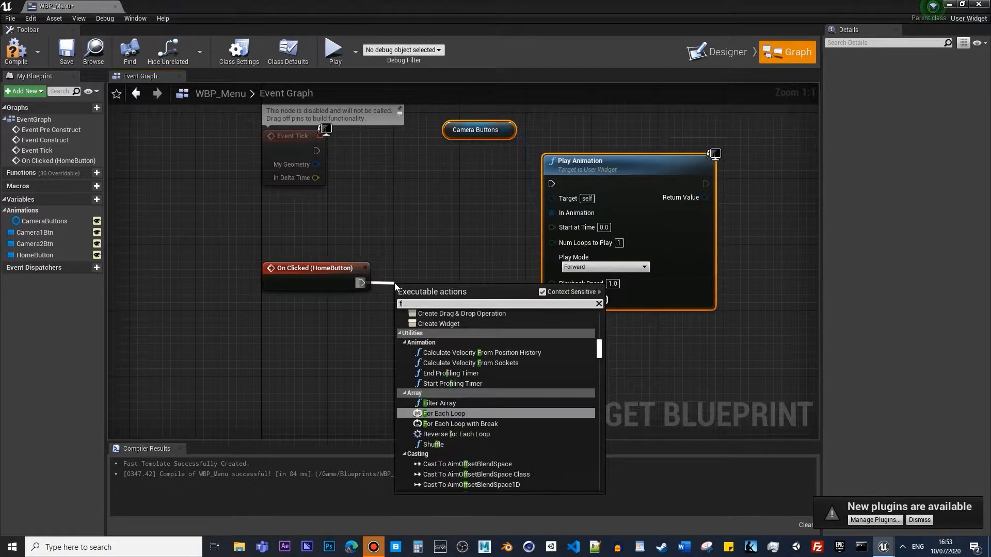
text(lip flo)
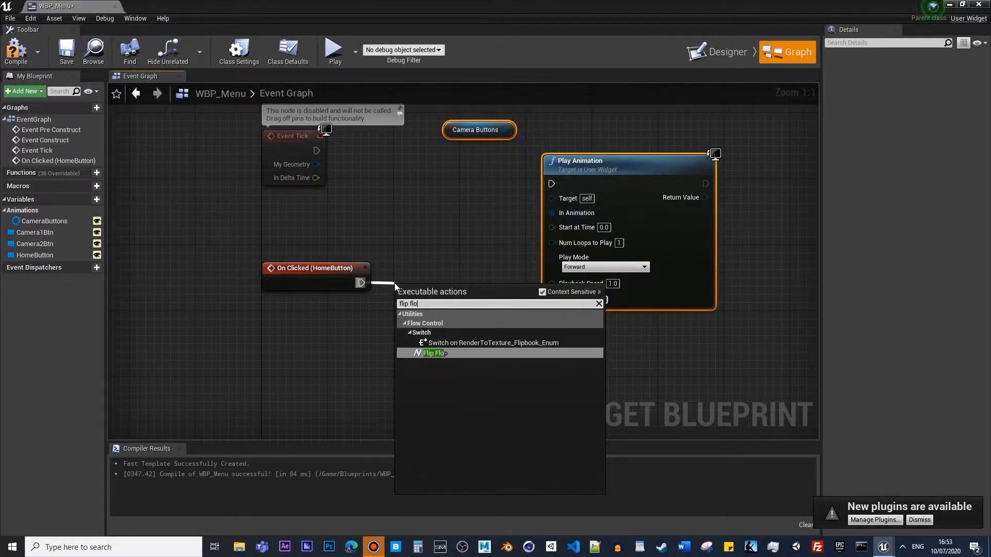
click(433, 353)
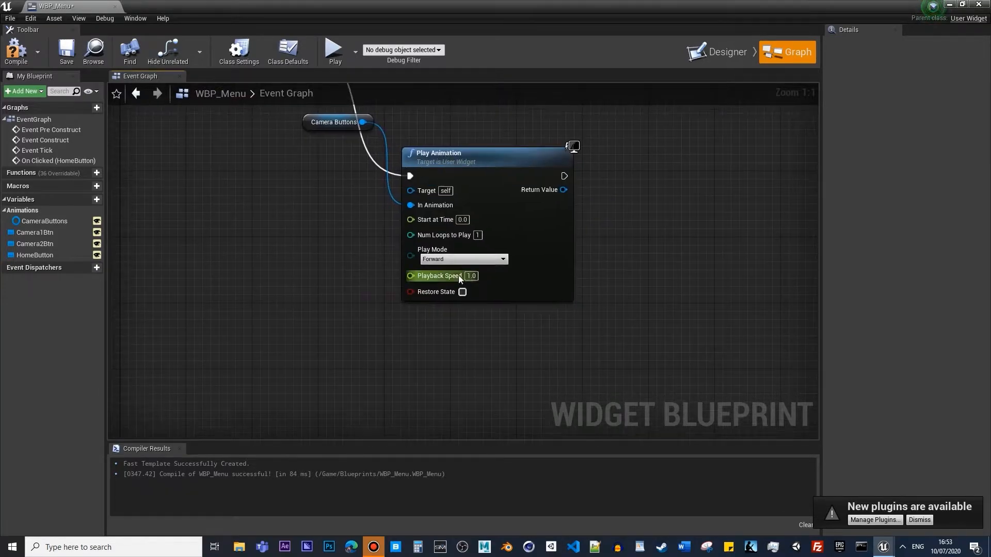
click(464, 259)
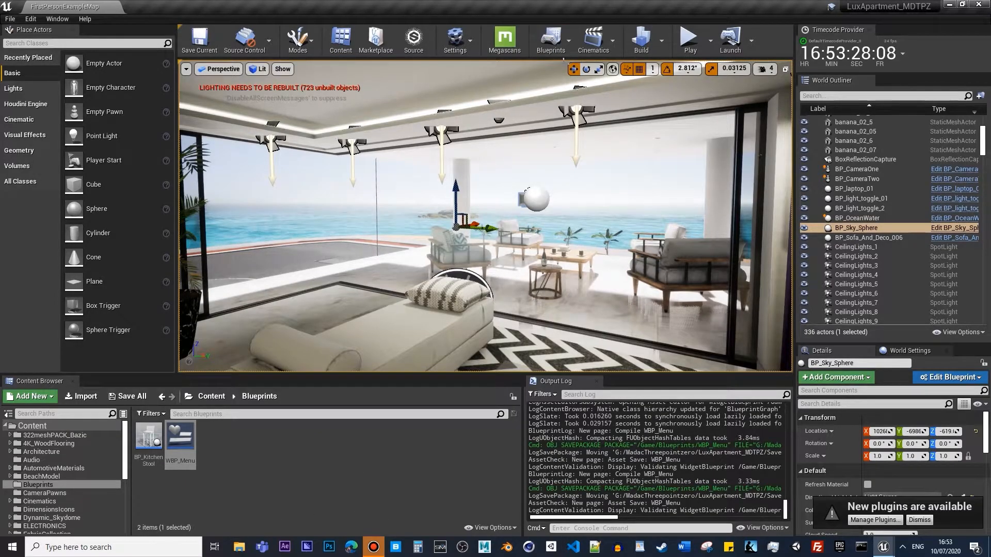
Open the Level Blueprint from the Blueprints toolbar menu
click(549, 38)
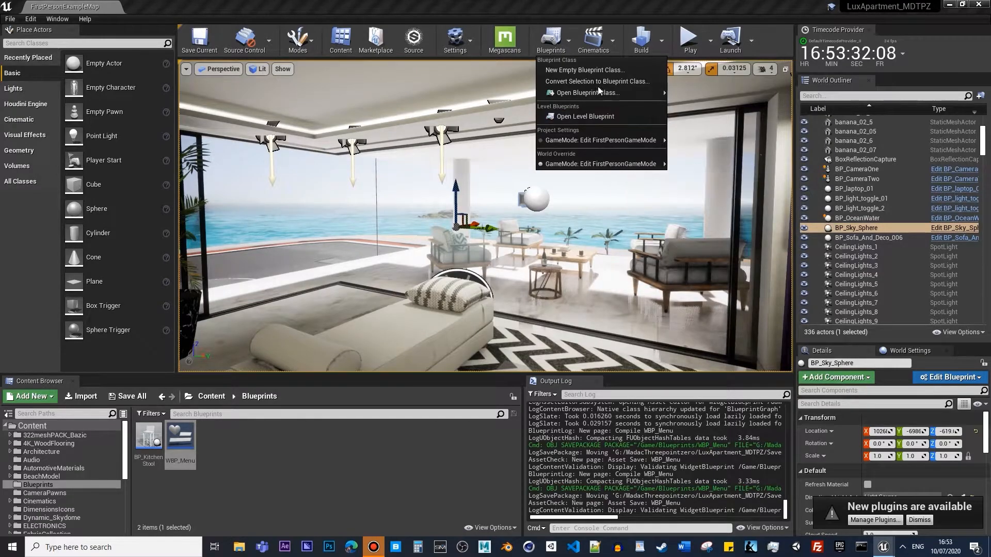
click(584, 116)
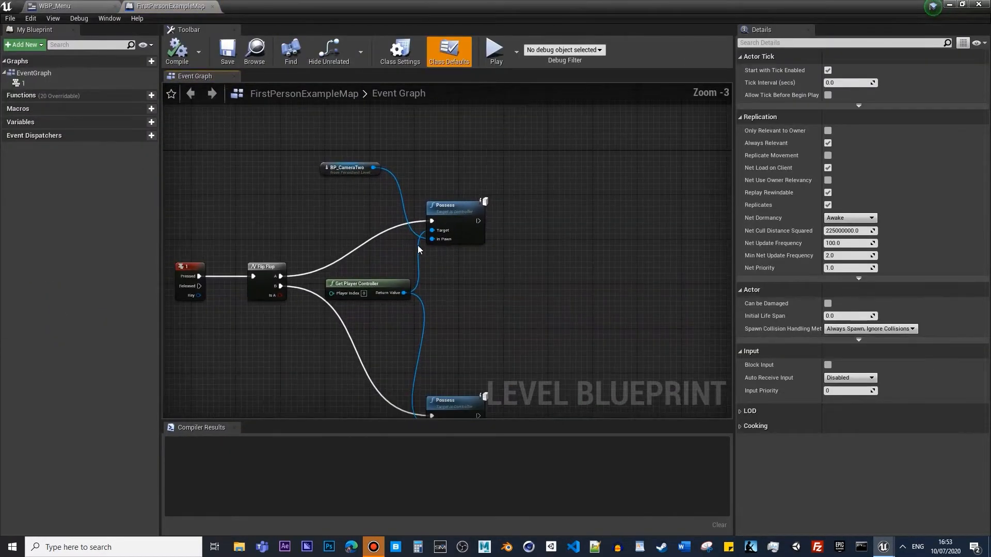
On BeginPlay create the WBP_Menu widget and add it to the viewport, with Get Player Controller
right_click(417, 250)
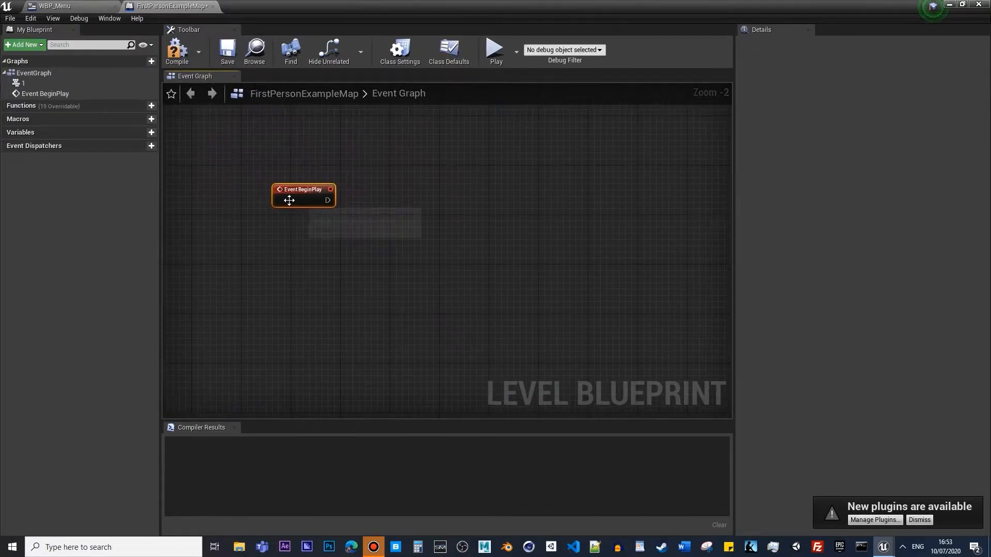
drag(329, 200, 403, 238)
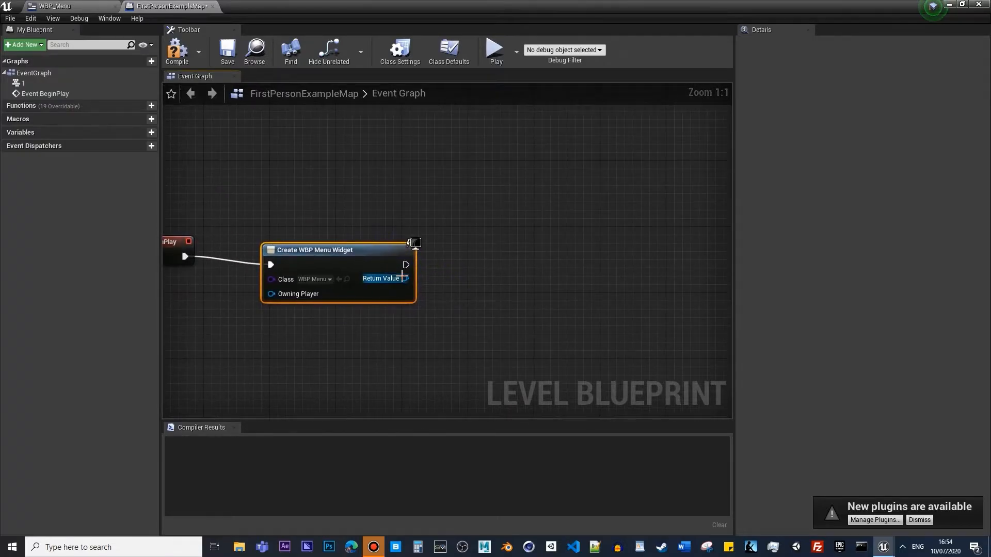
drag(404, 277, 459, 287)
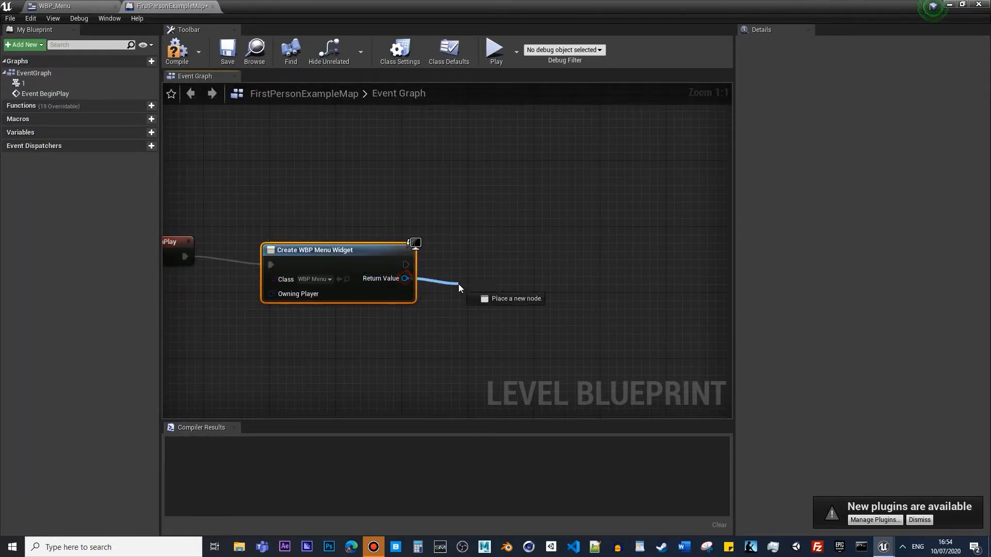
text(adv)
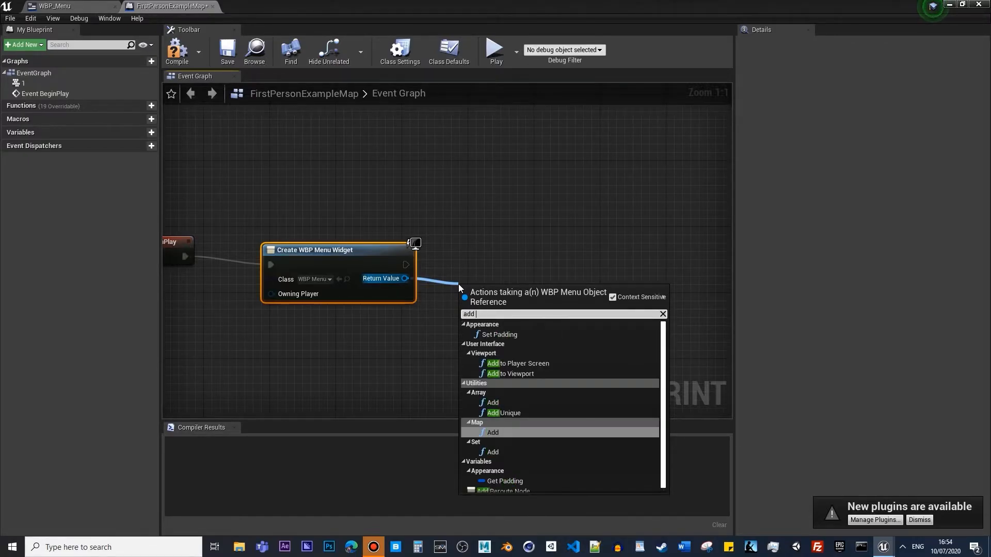
click(513, 373)
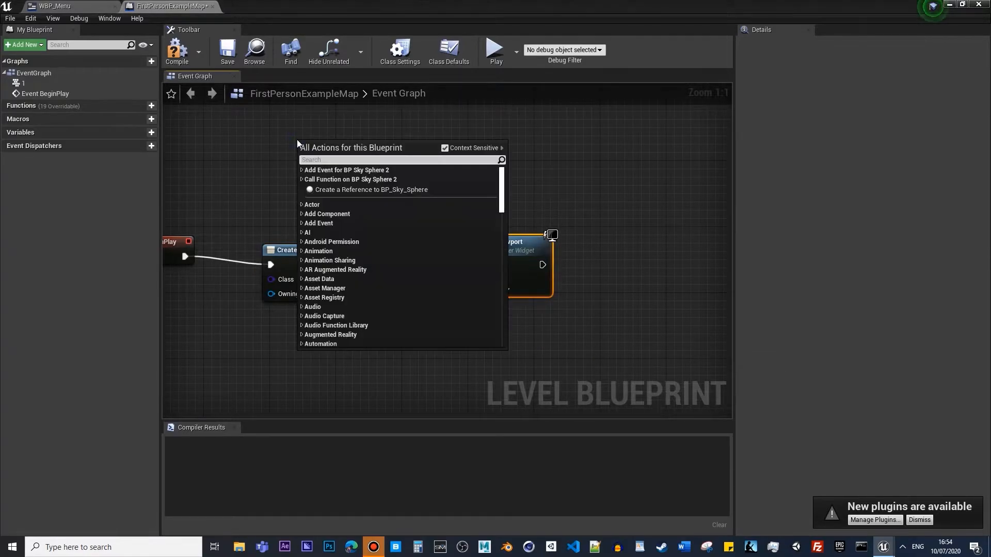
text(get player)
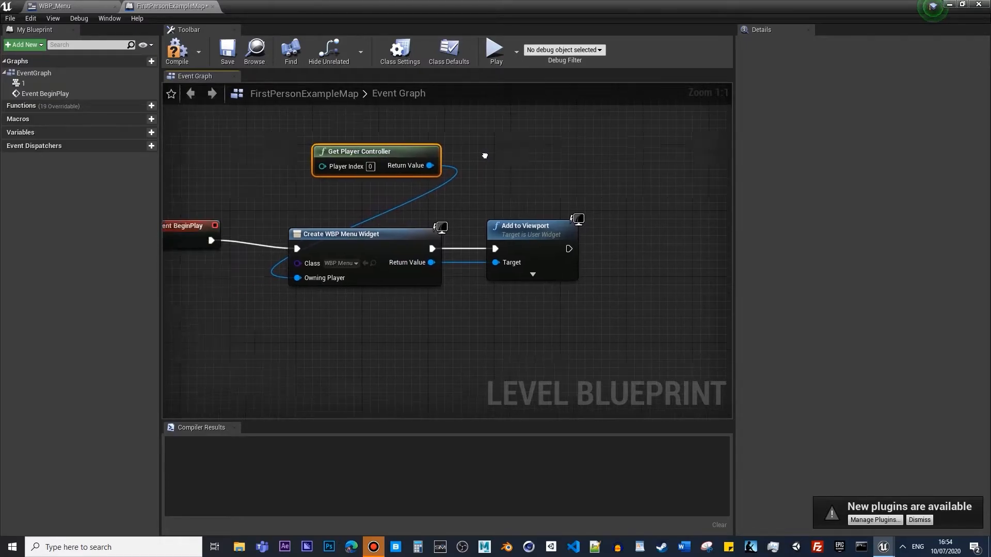
Add Set Show Mouse Cursor (ticked) after Add to Viewport, wired to the player controller, and compile
drag(569, 249, 402, 275)
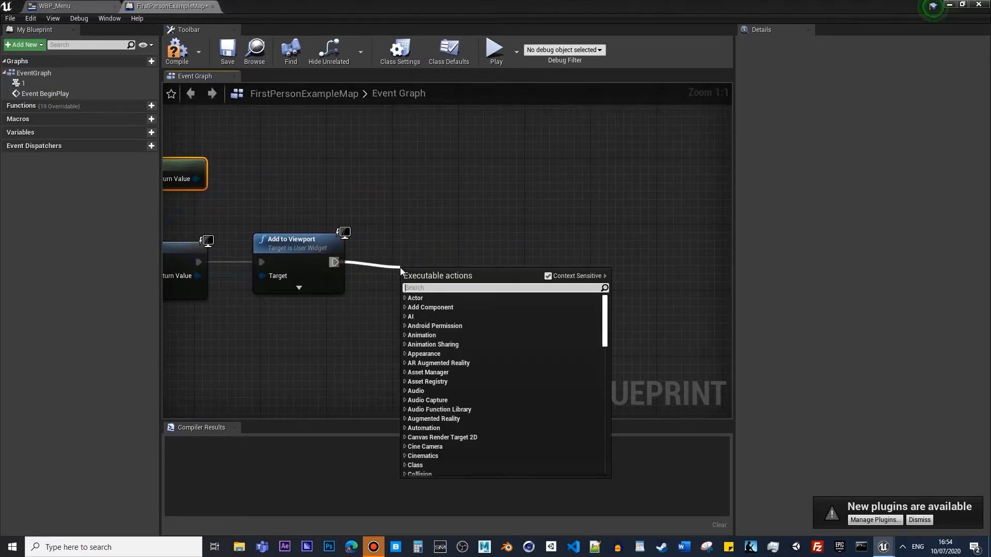
text(show c)
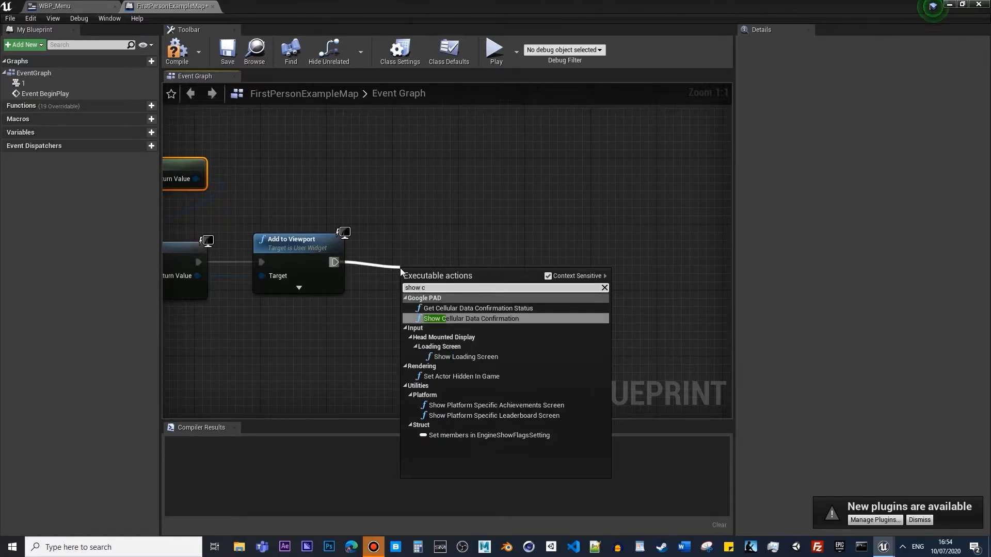
click(548, 277)
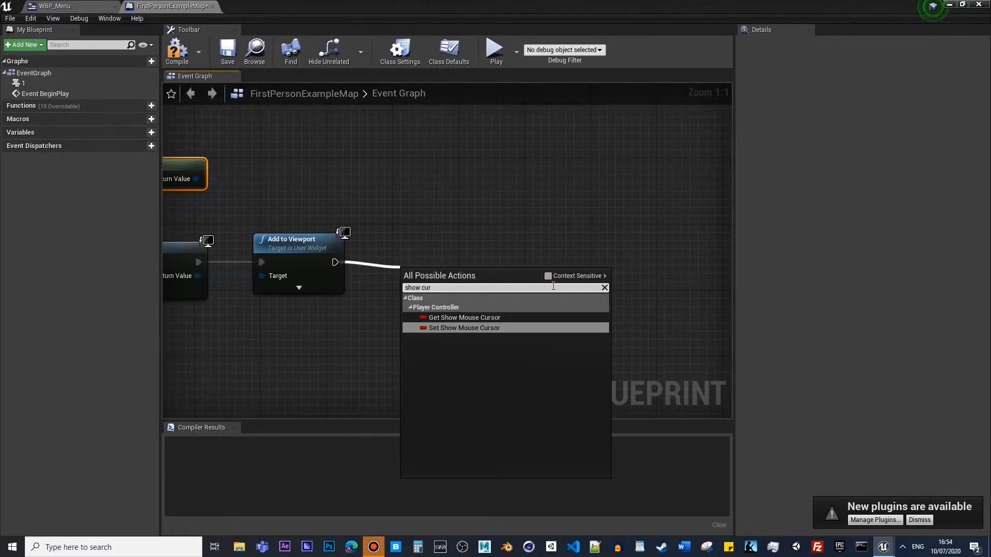
click(463, 327)
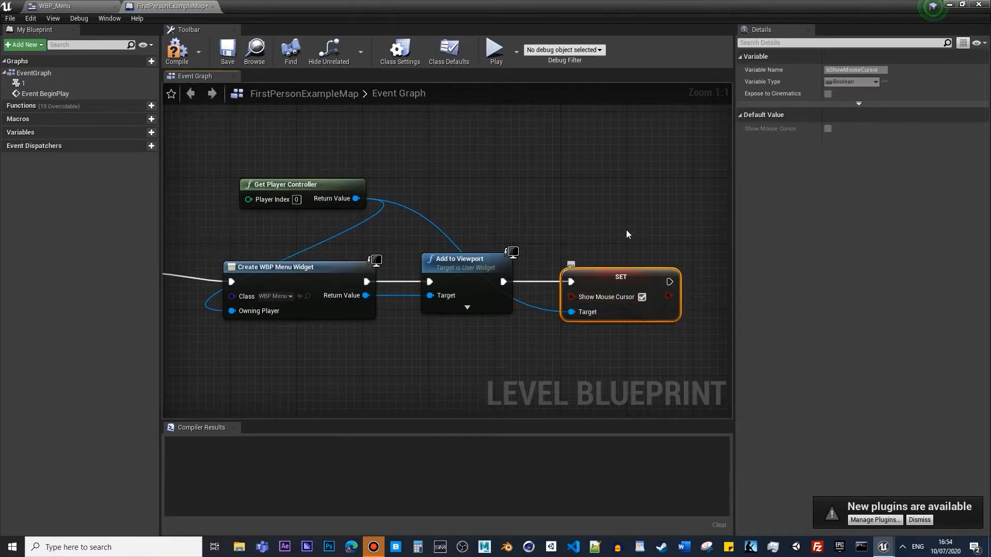
click(177, 52)
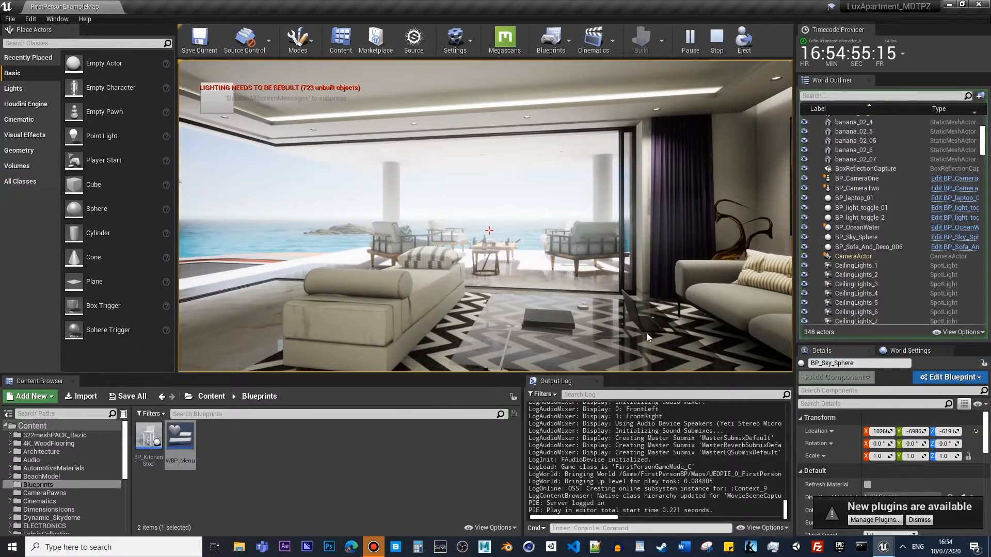
Stop the Play test session and reopen WBP_Menu in the Widget Designer
click(715, 39)
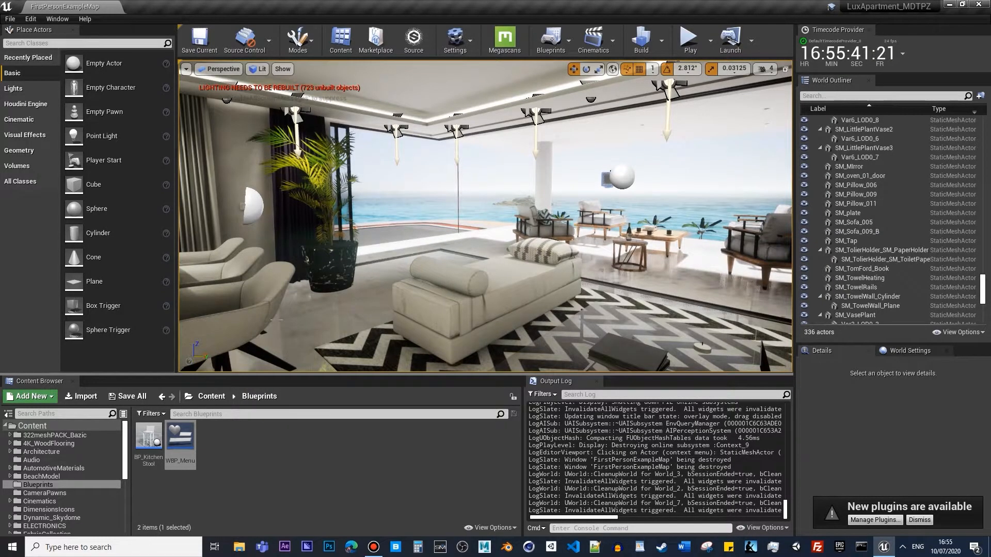
double_click(180, 435)
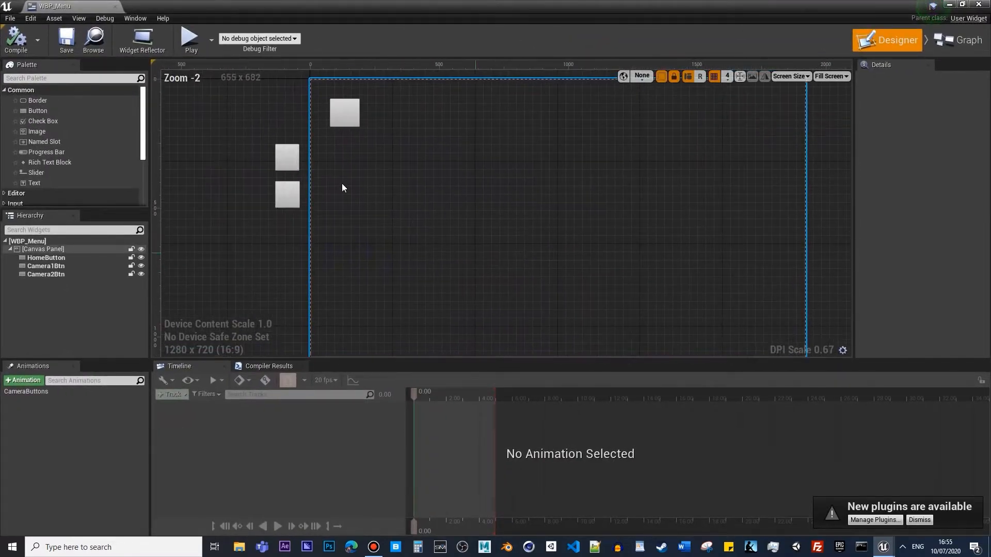
On Clicked (Camera1Btn) now feeds a Get All Actors Of Class node set to BP_CameraOne
click(963, 40)
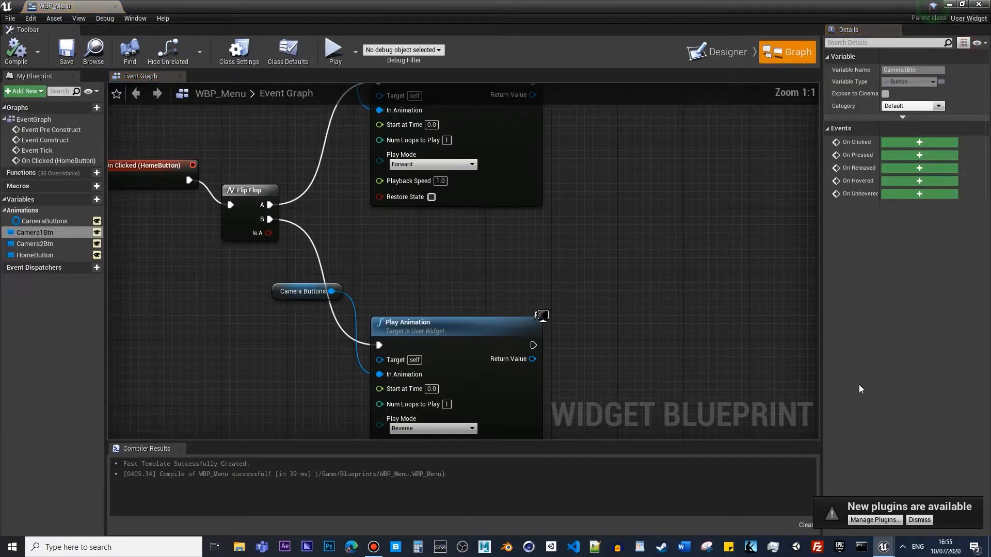
scroll(down, 3)
text(get all ac)
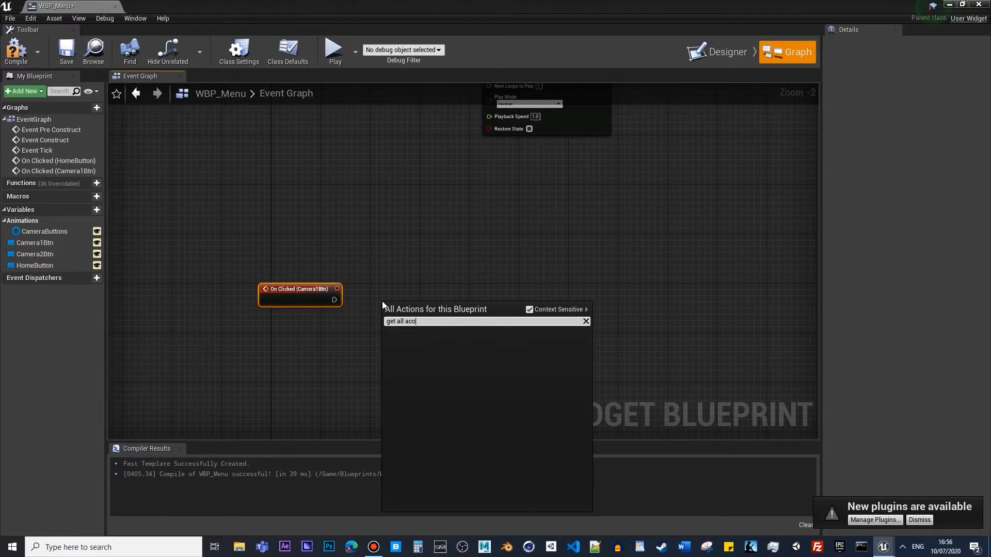
text(o)
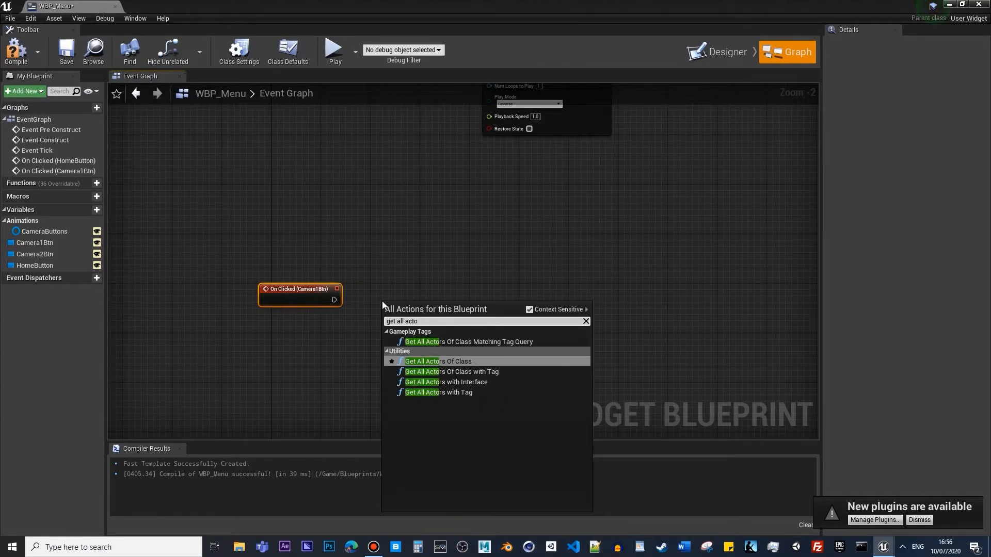
click(438, 361)
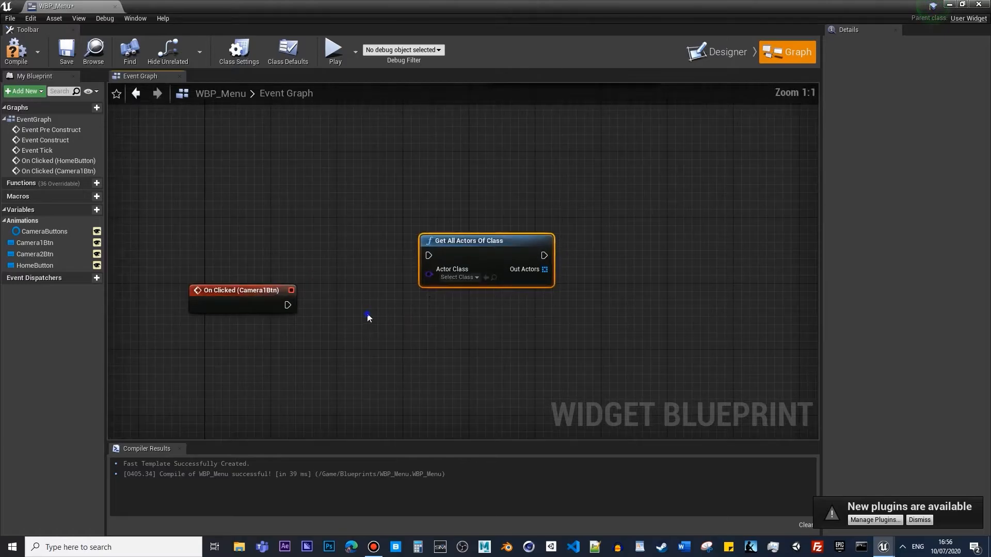
click(458, 277)
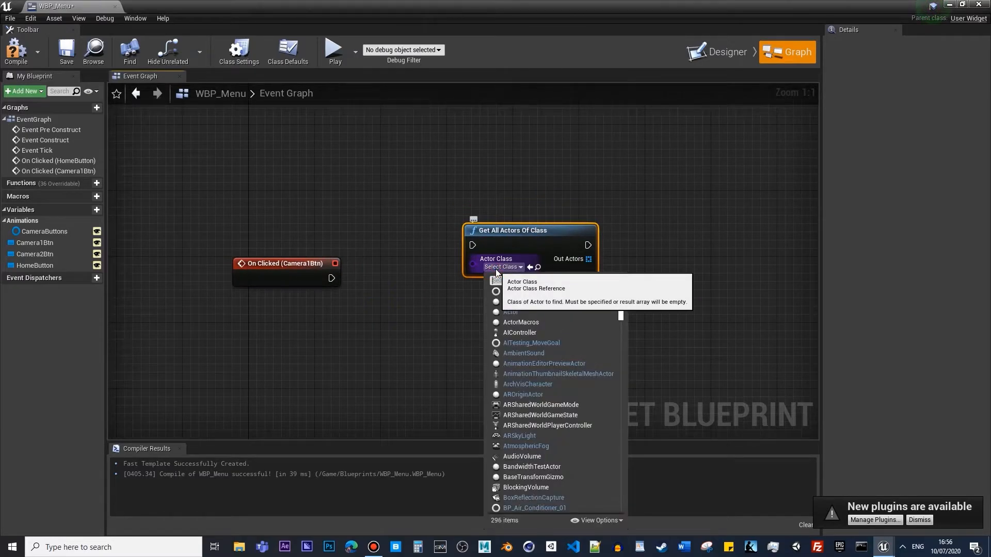
text(BP_Pal)
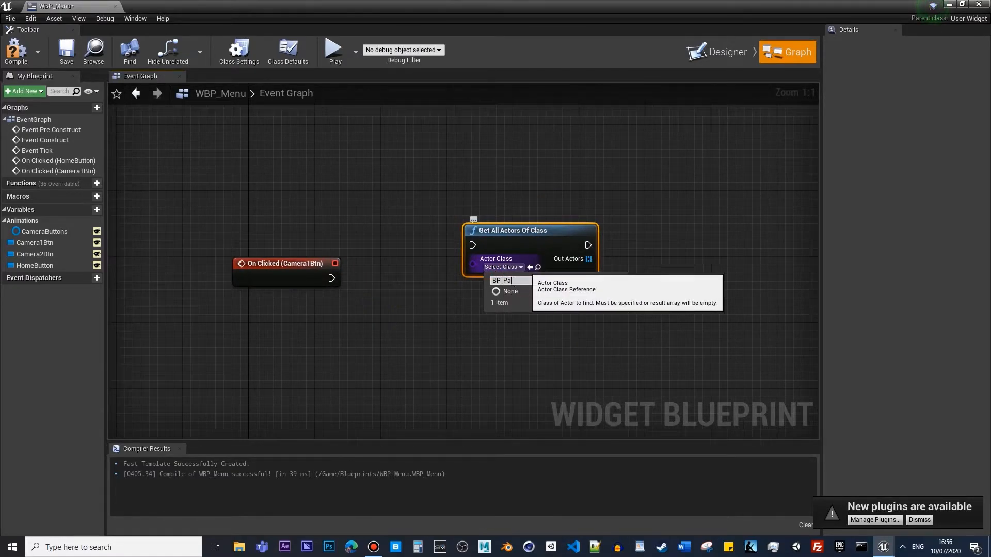
text(BP_c)
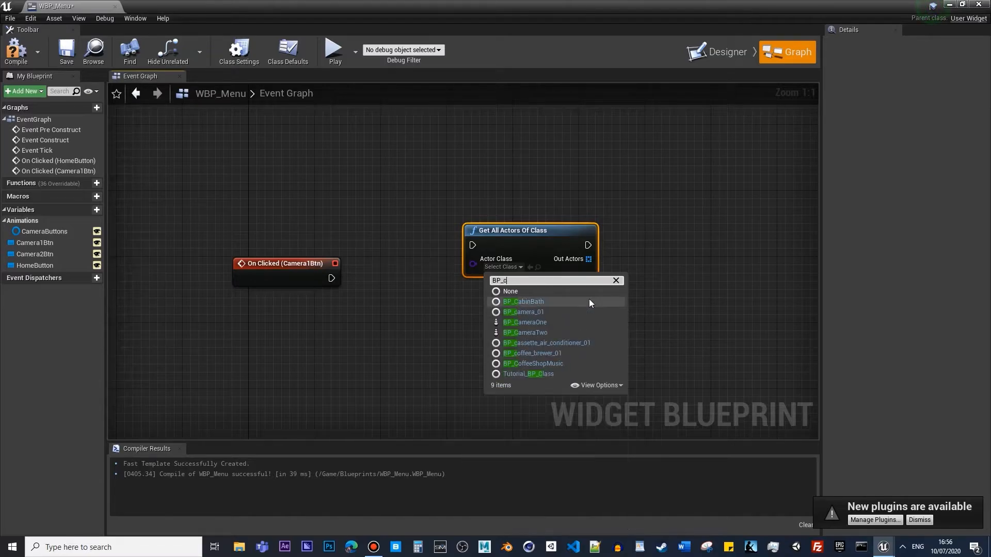
click(524, 322)
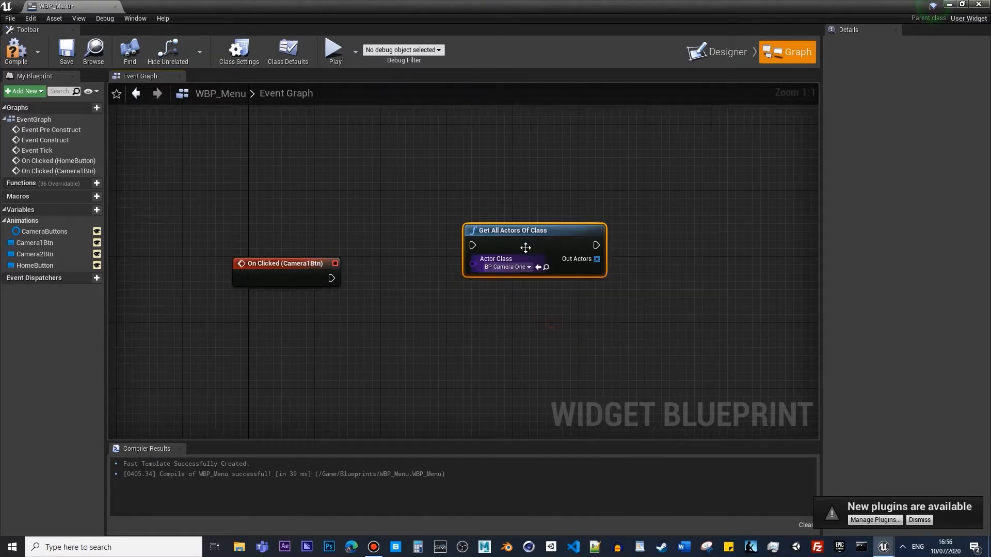
GET the found actor and Possess it with Get Player Controller as Target
drag(594, 258, 590, 328)
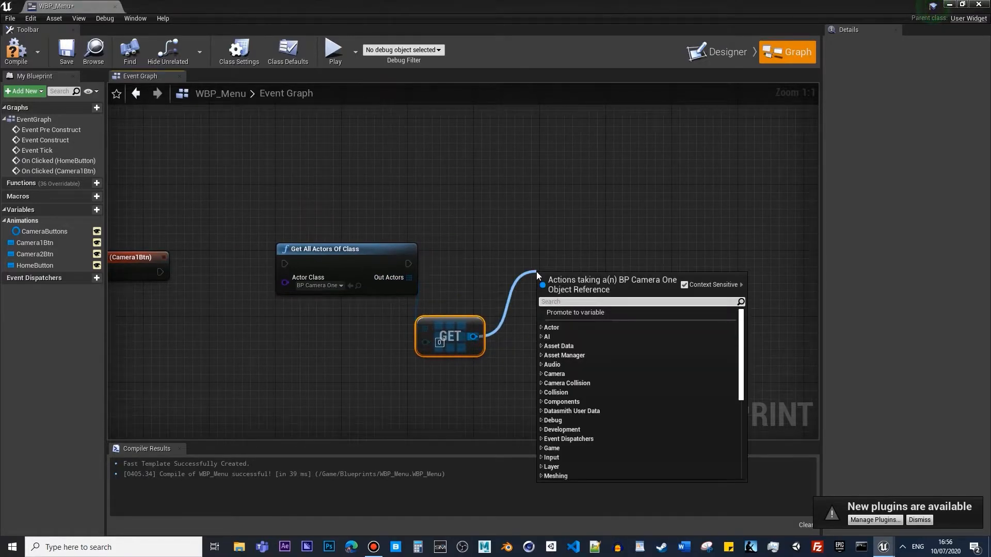
text(poss)
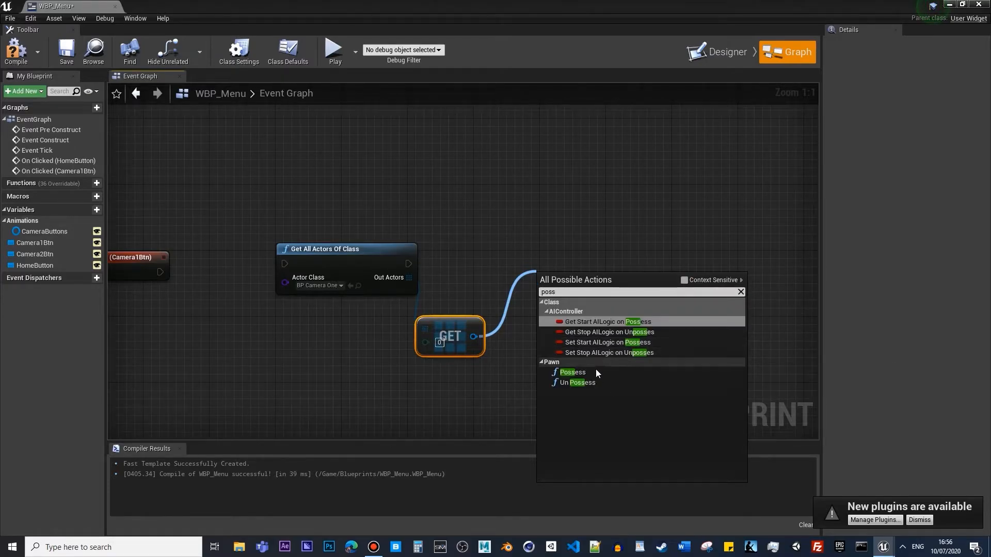
click(572, 373)
text(get player c)
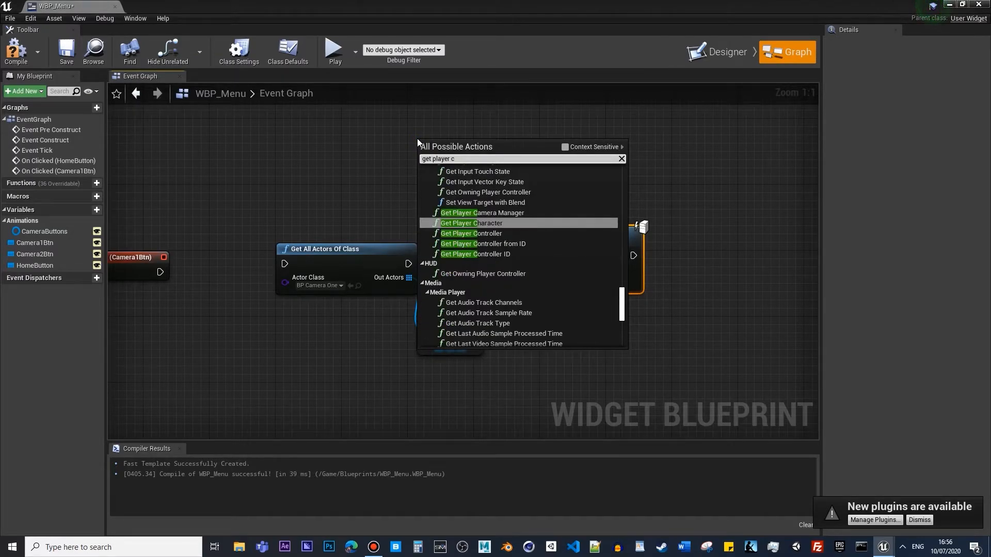
click(469, 233)
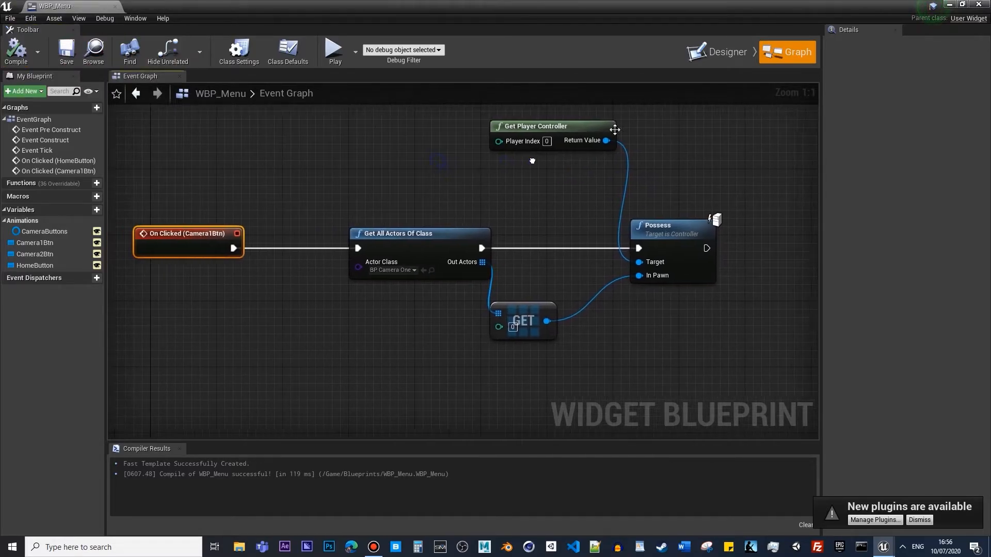
click(886, 40)
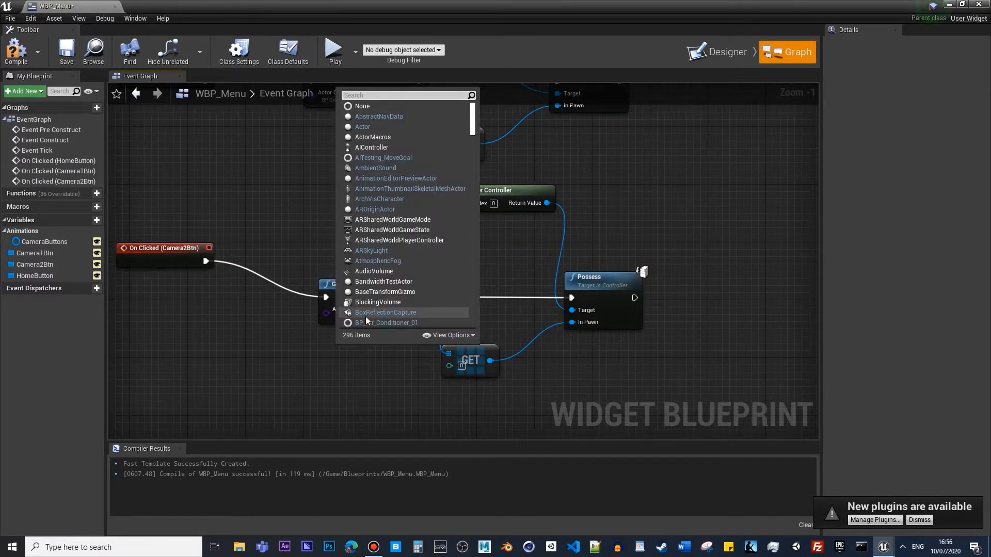
Set the copied chain's Actor Class to BP_CameraTwo and wire its GET into Possess's In Pawn
text(BP_cam)
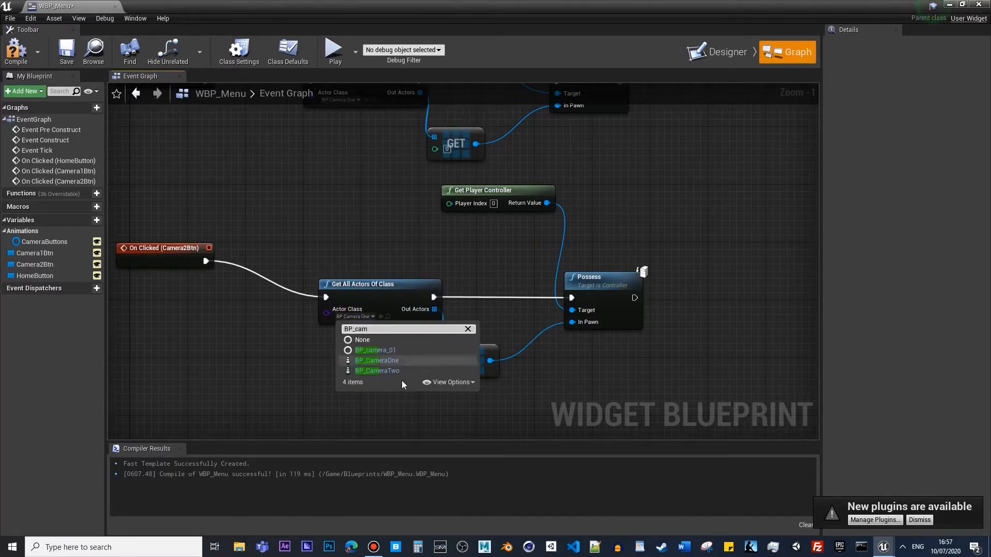
click(378, 371)
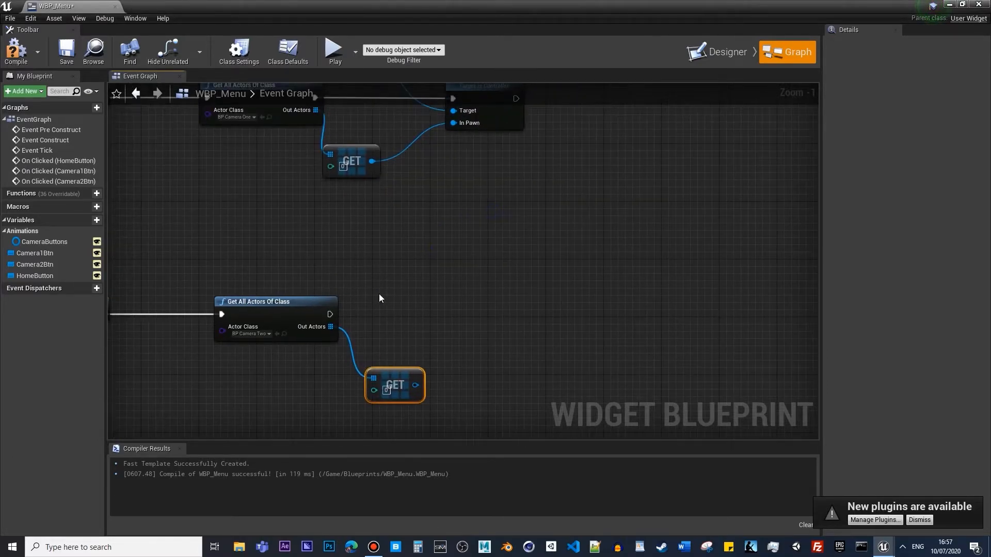
drag(417, 385, 481, 306)
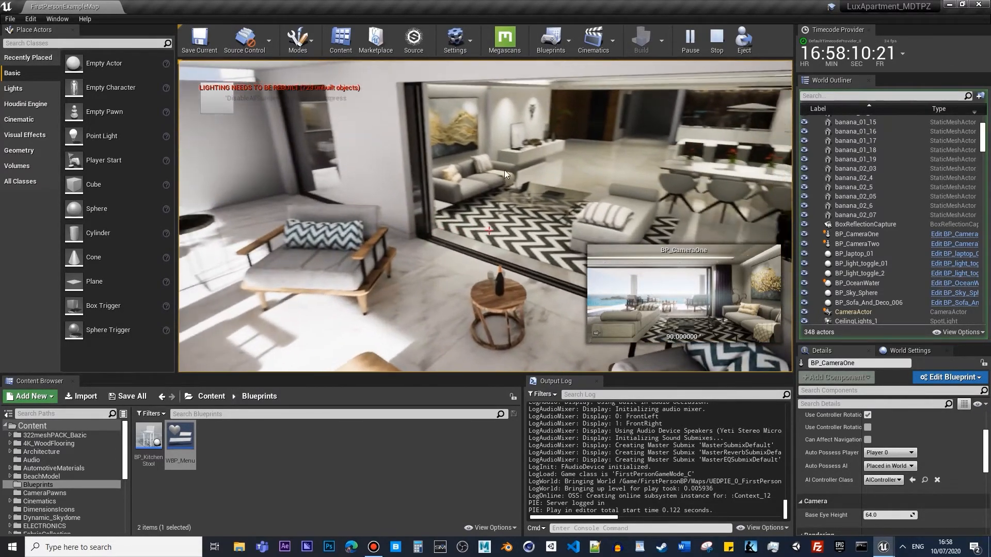
Stop the play session after trying the camera buttons
click(716, 39)
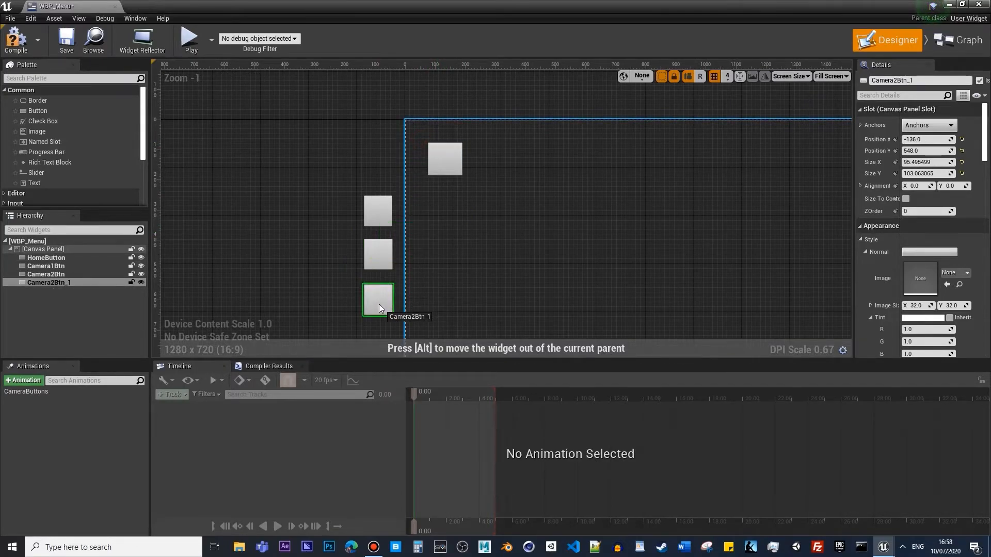
Place the duplicated button below the others and rename it Camera3Btn
drag(377, 309, 385, 298)
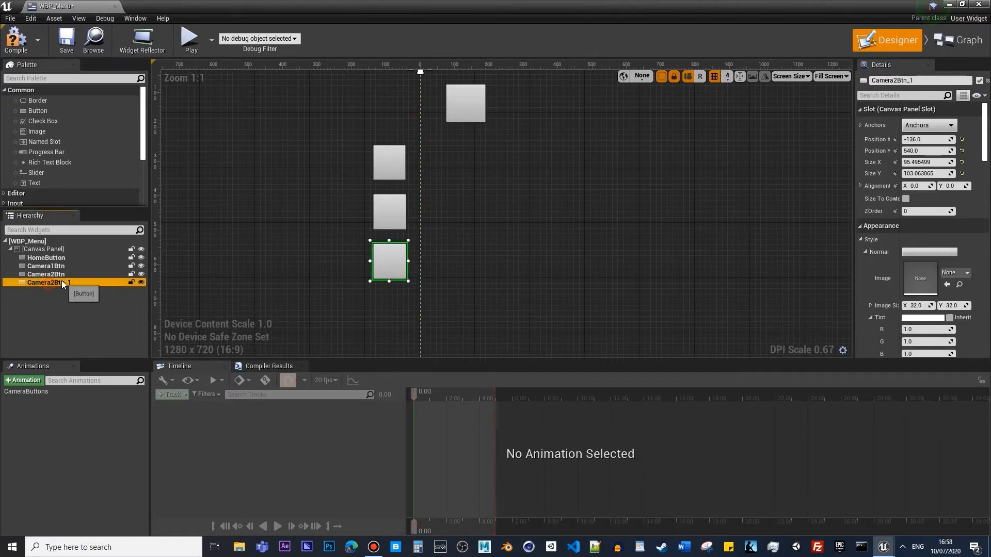
double_click(46, 283)
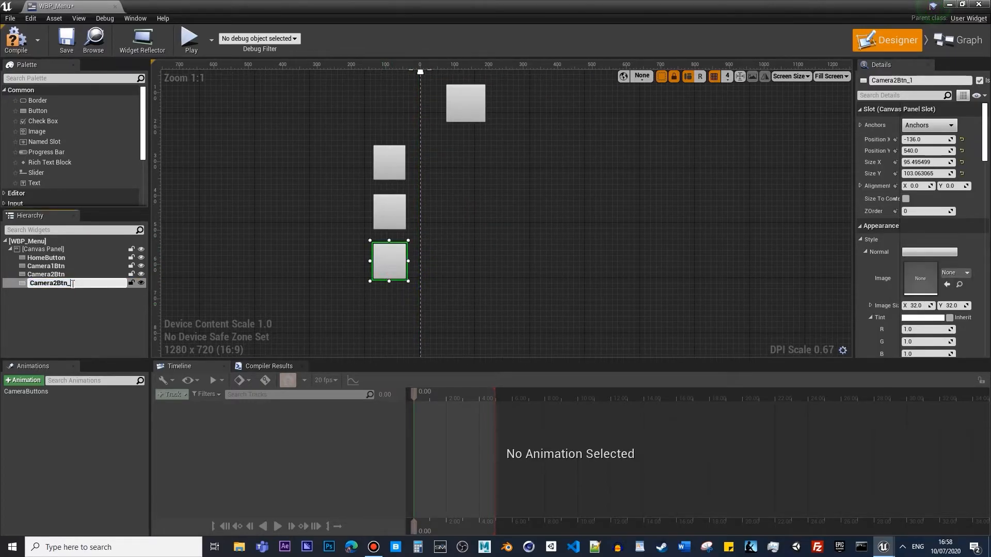
text(Camera3Btn)
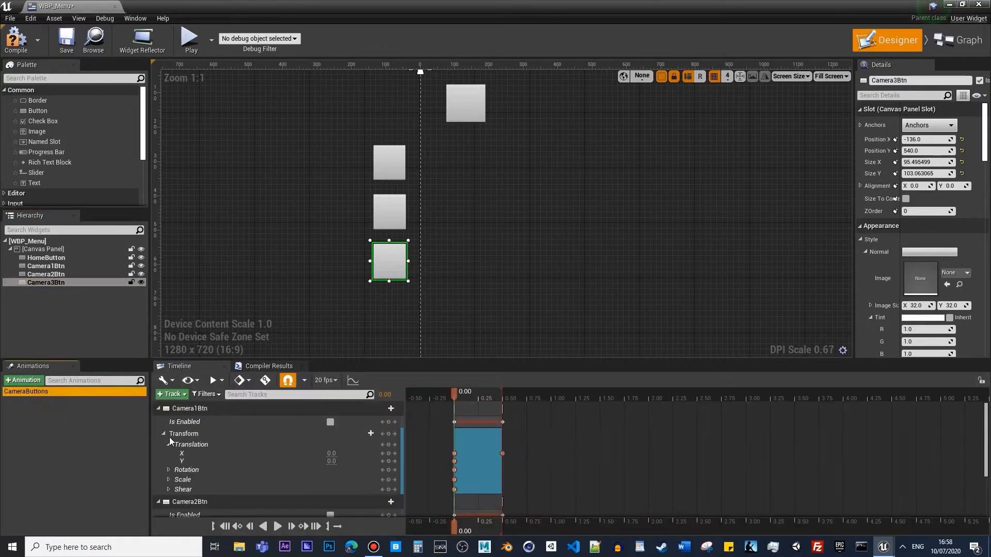
click(170, 394)
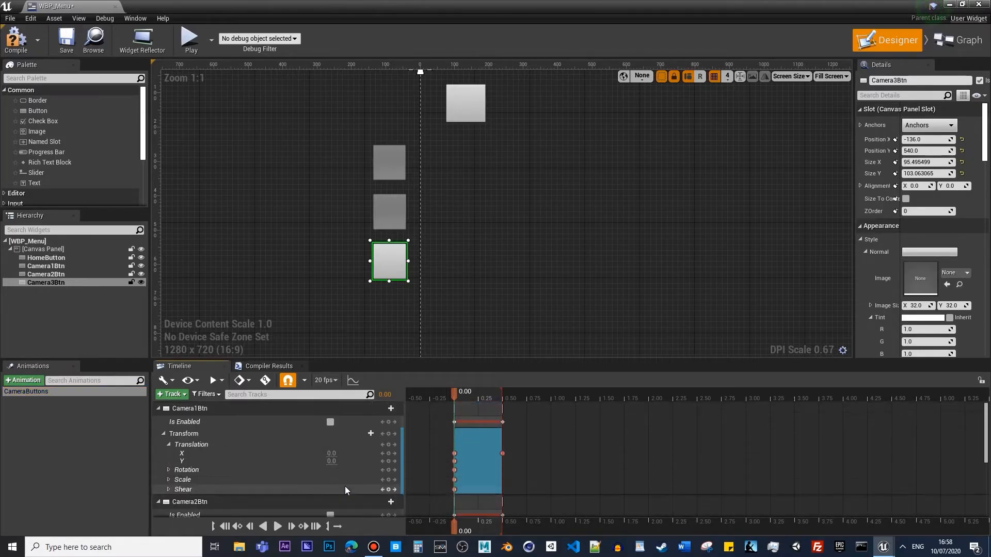
In CameraButtons, key Camera3Btn's Transform at 0.5 s and Is Enabled false at 0, true at 0.5 s
scroll(down, 3)
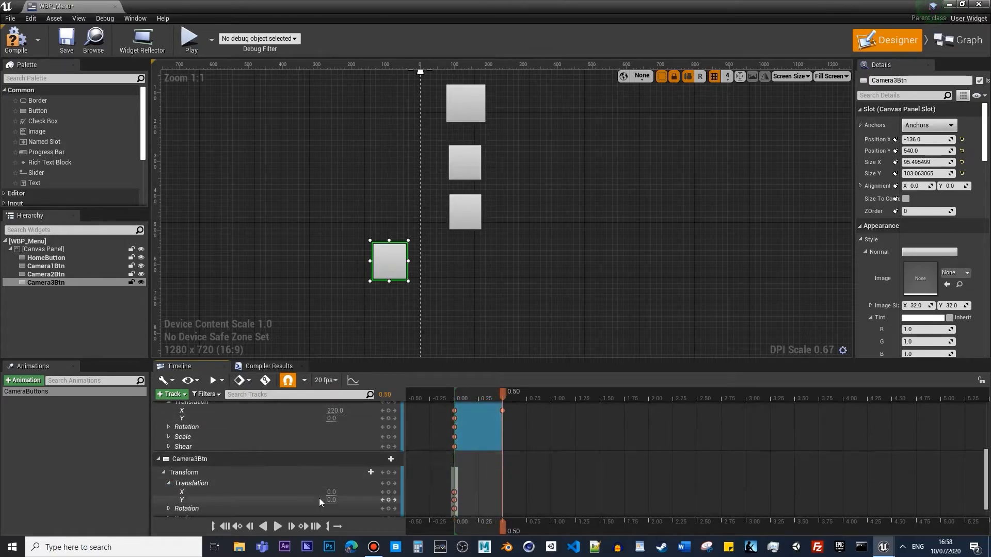
click(331, 492)
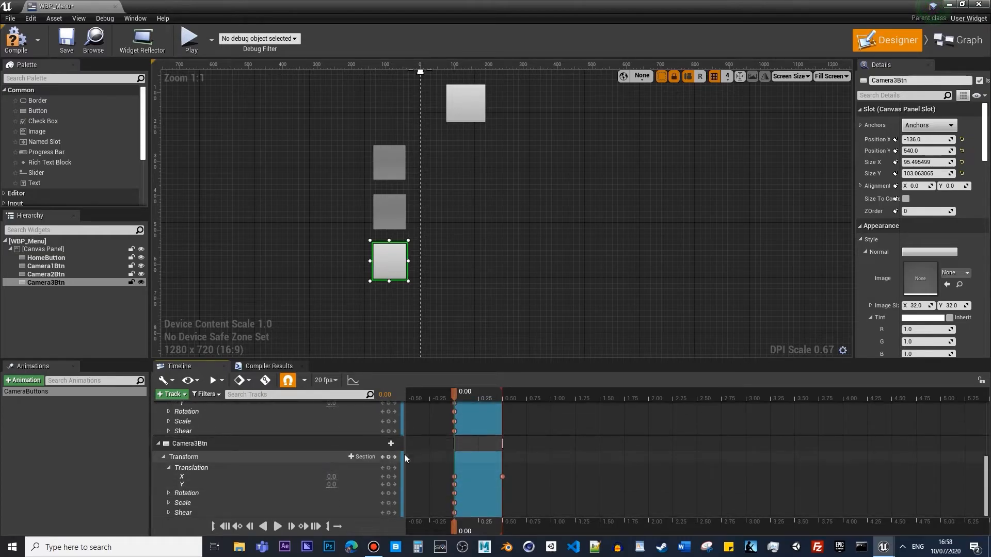
click(390, 443)
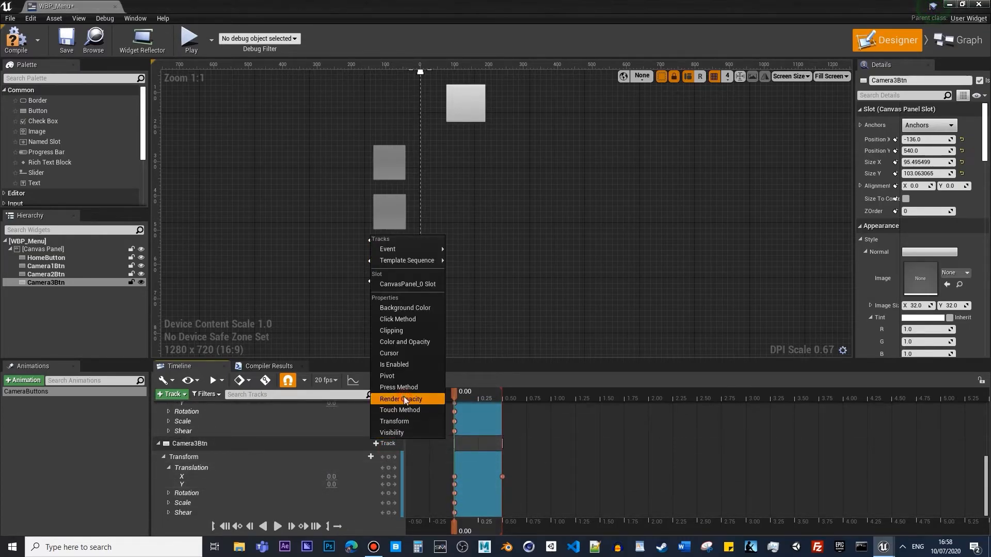
click(393, 364)
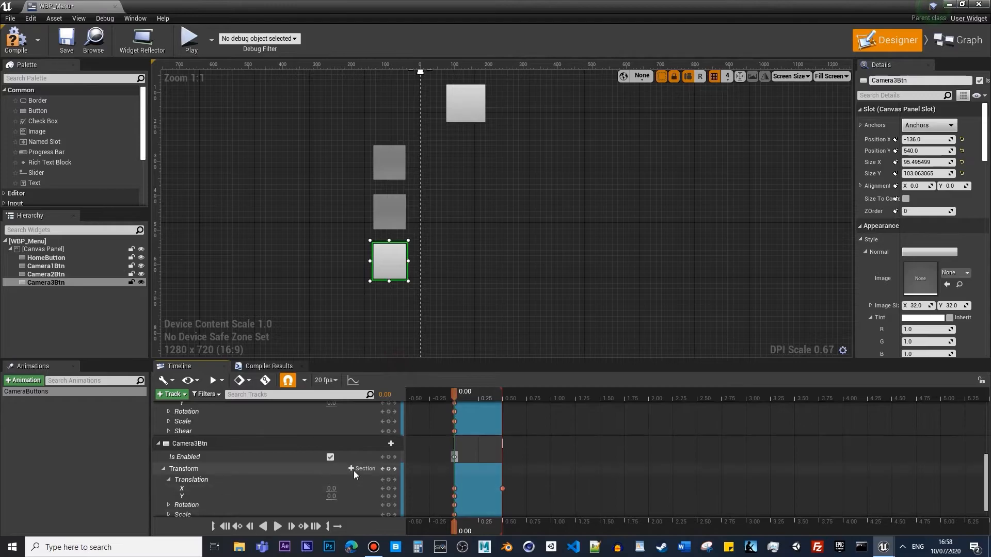
click(329, 456)
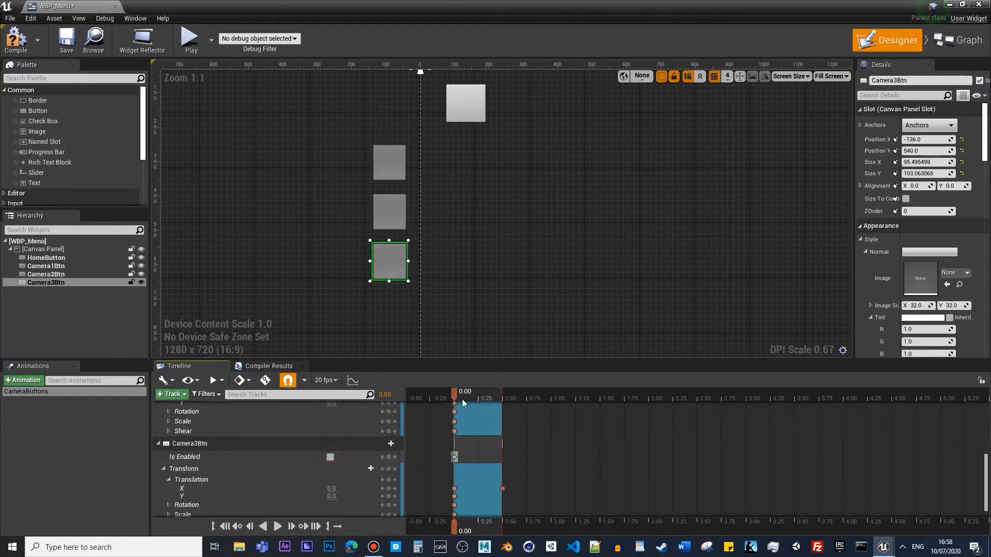
drag(454, 391, 502, 391)
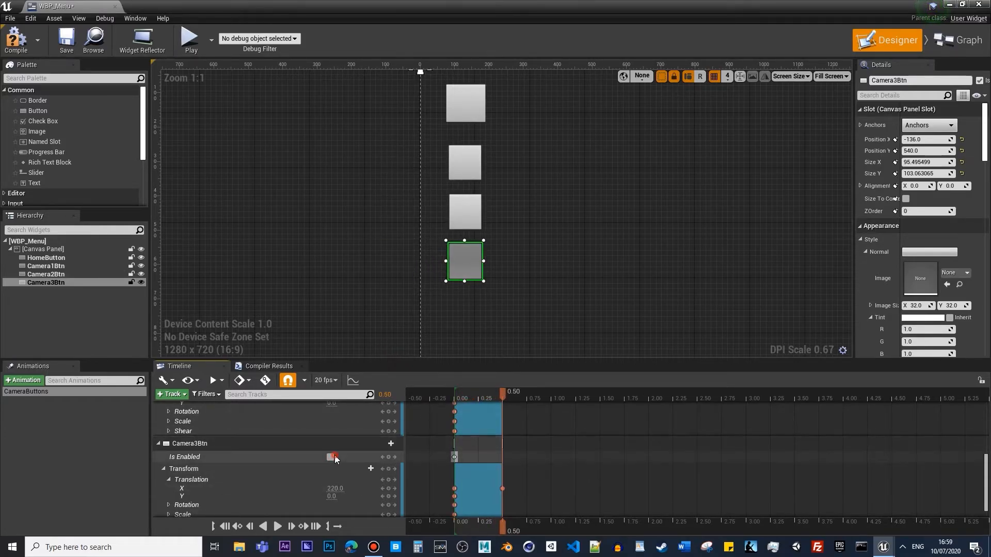
click(330, 457)
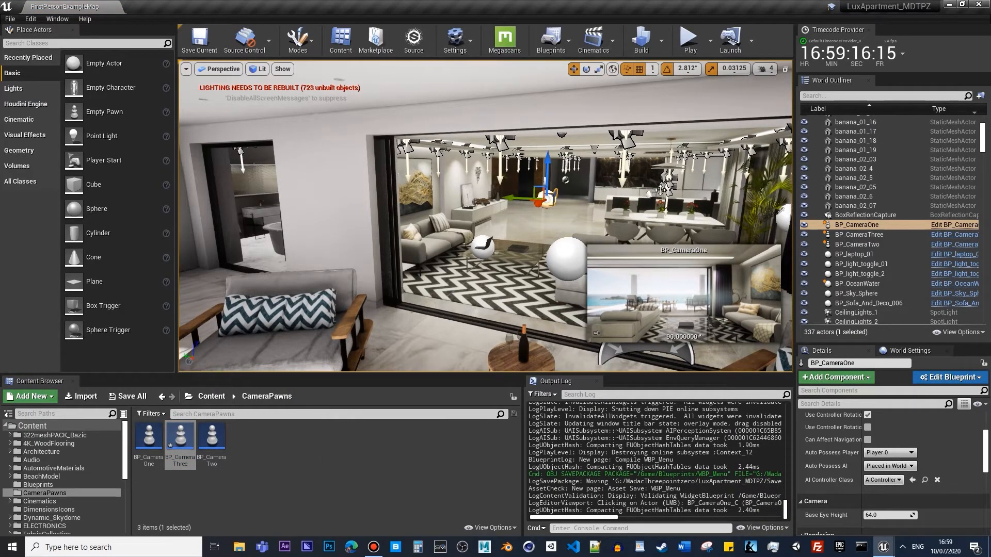
click(858, 234)
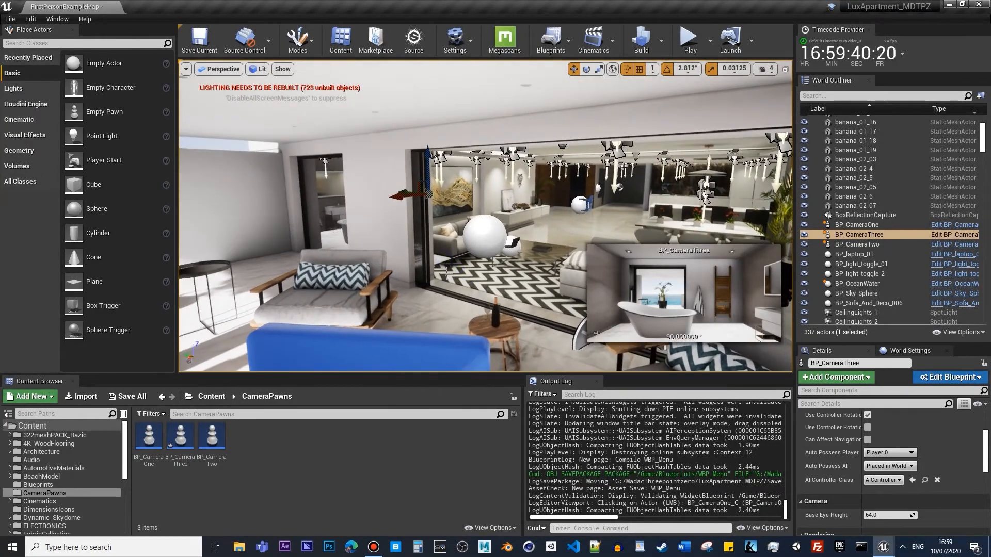
click(10, 19)
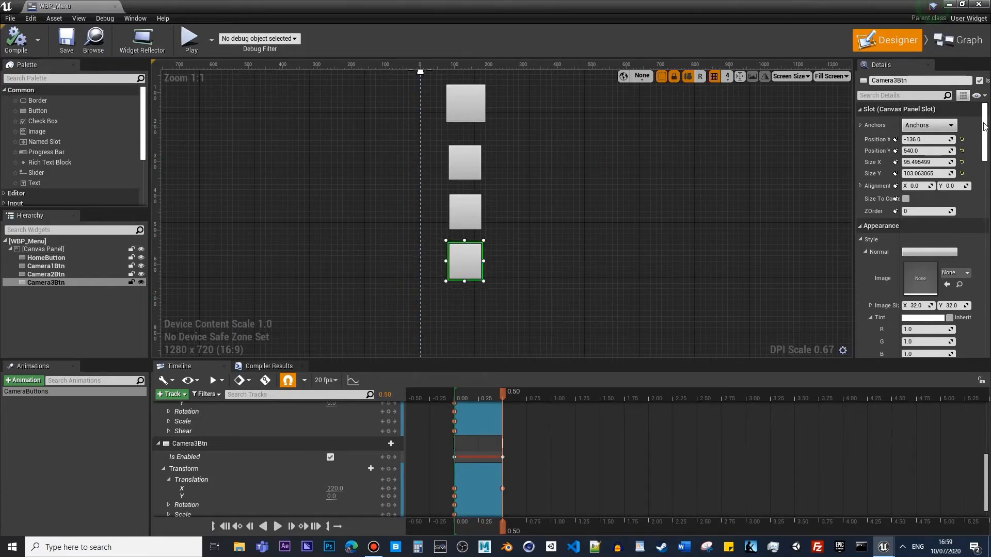
Wire On Clicked (Camera3Btn) through a copied Get All Actors Of Class (BP_CameraThree) and GET into Possess
scroll(down, 3)
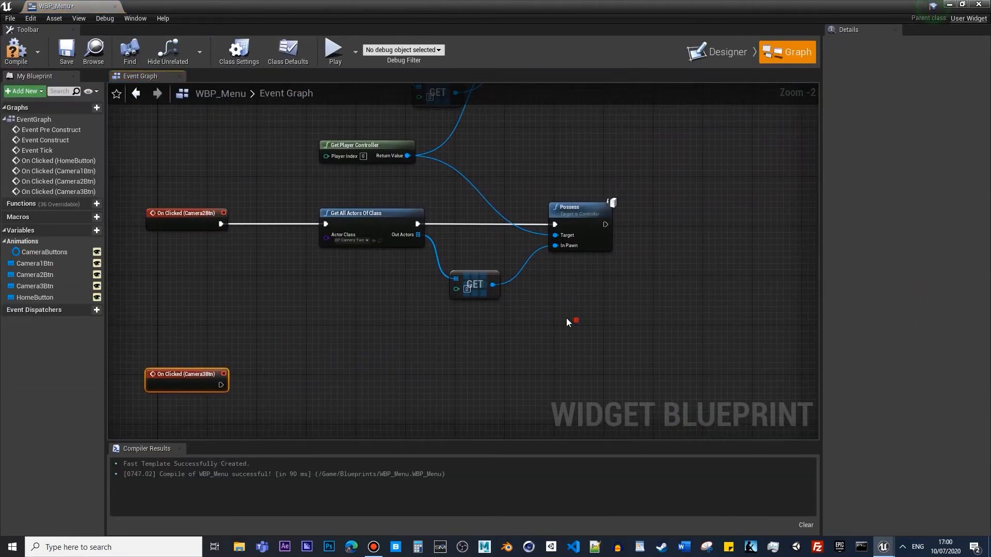
mouse_move(372, 212)
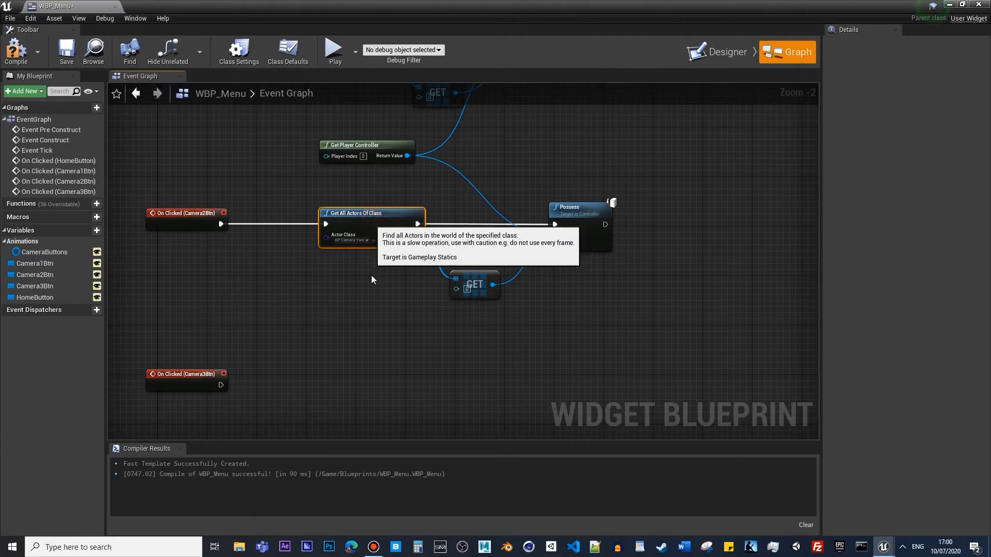
click(461, 334)
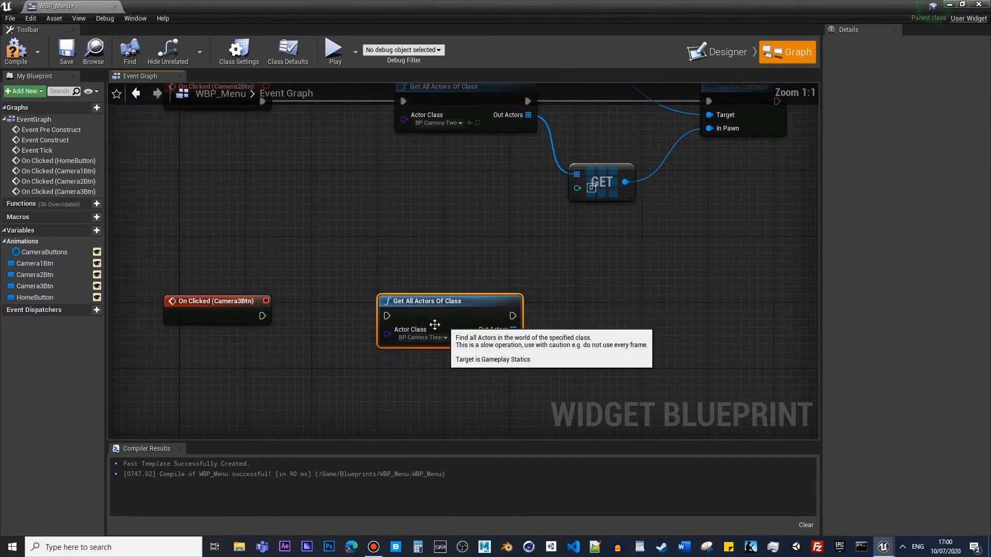
drag(262, 315, 403, 315)
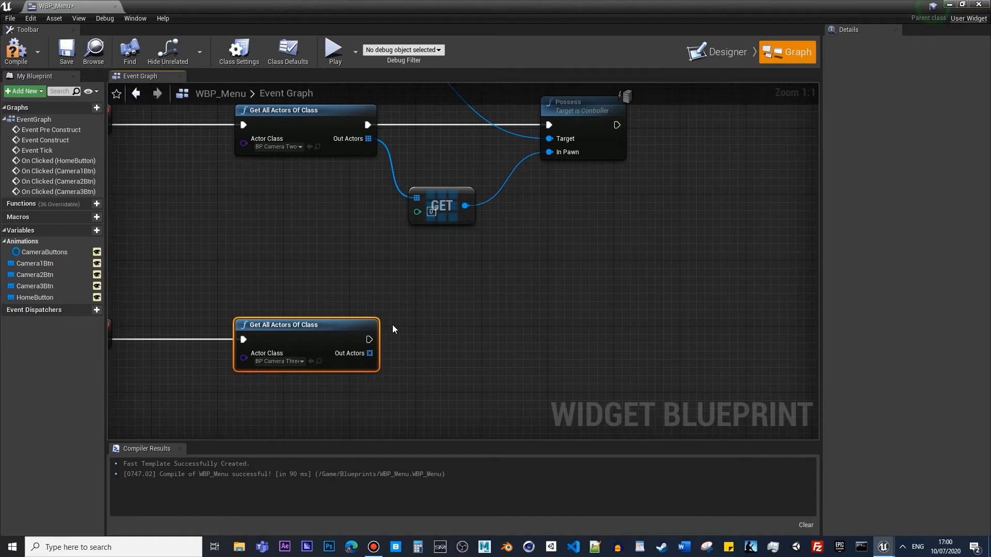
drag(368, 353, 432, 373)
text(poss)
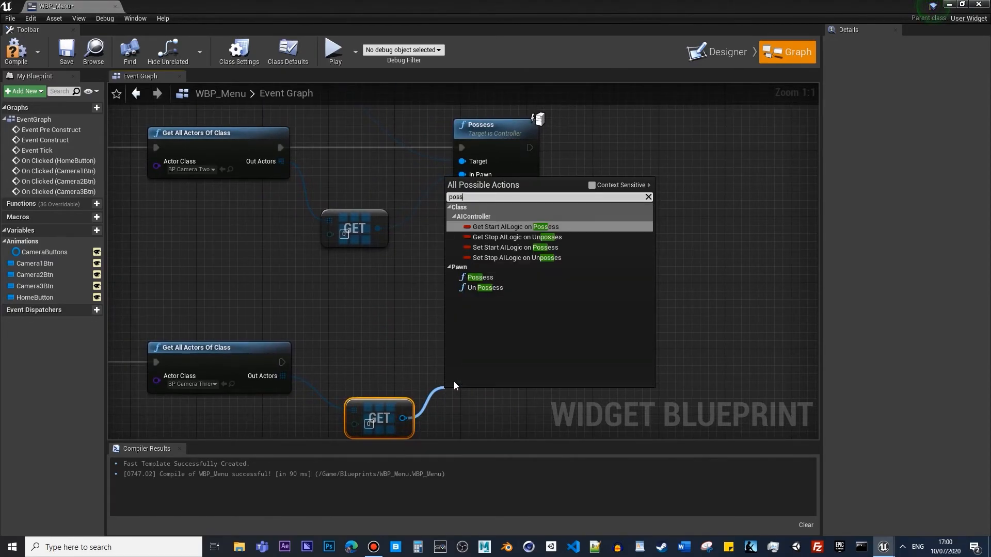
click(480, 278)
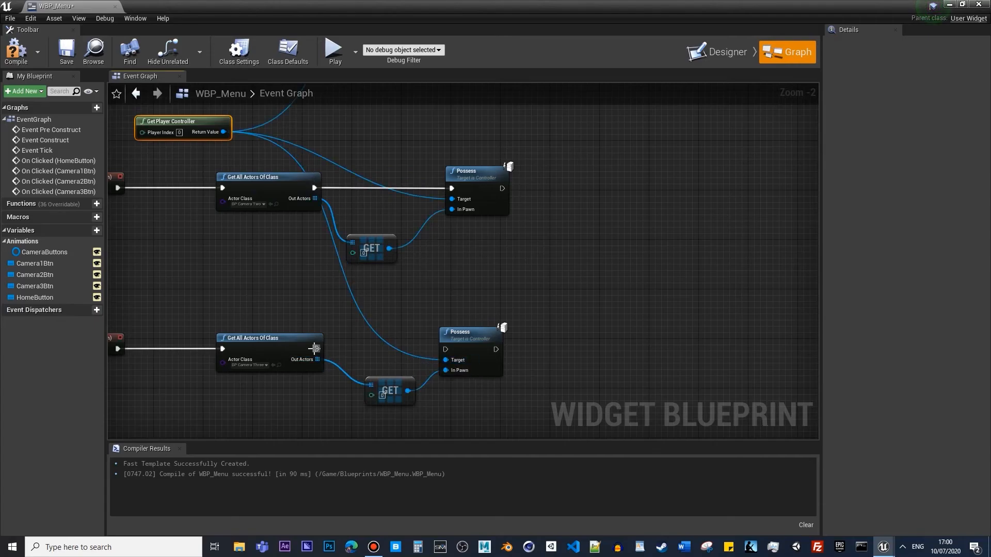
click(475, 331)
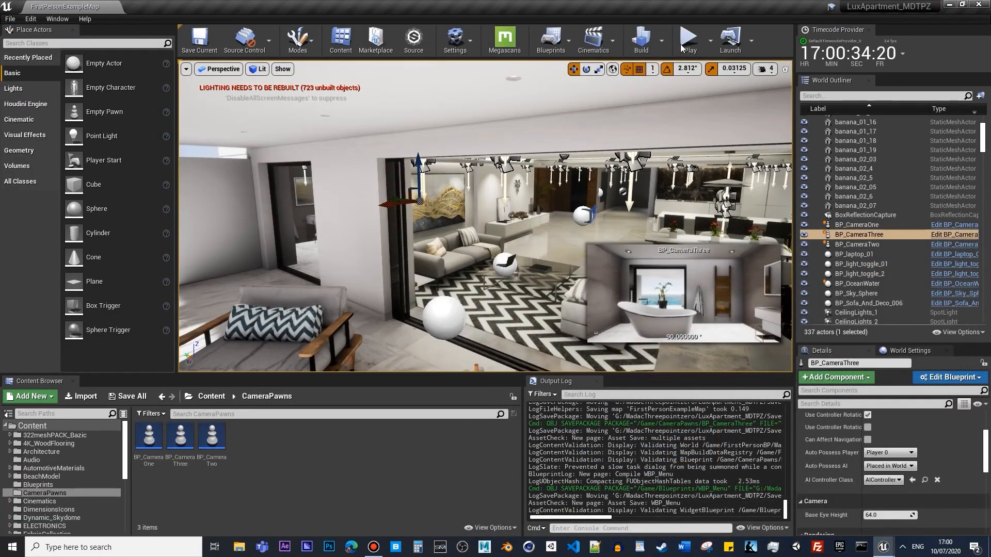
Play-test, set BP_CameraThree's Auto Possess Player to Disabled, and play again
click(688, 39)
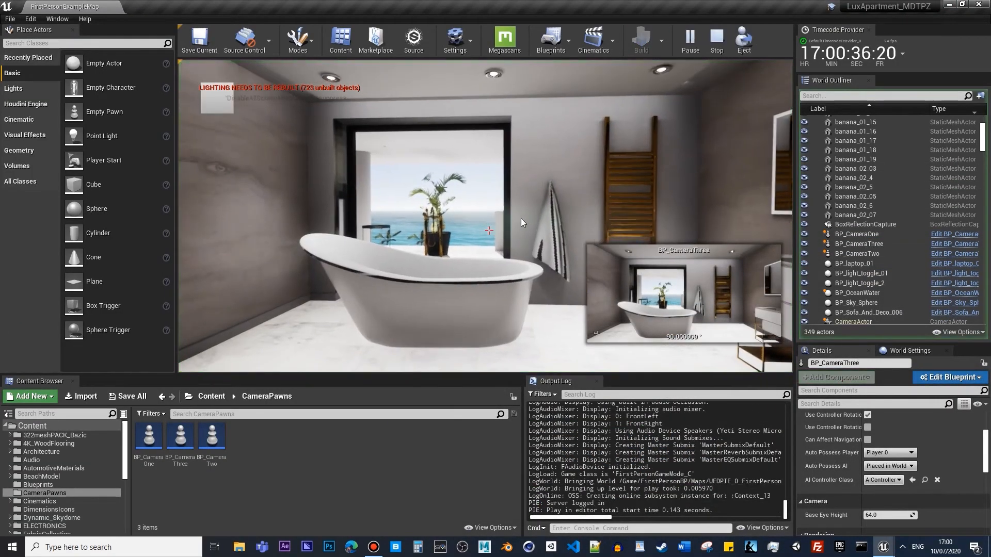
click(715, 39)
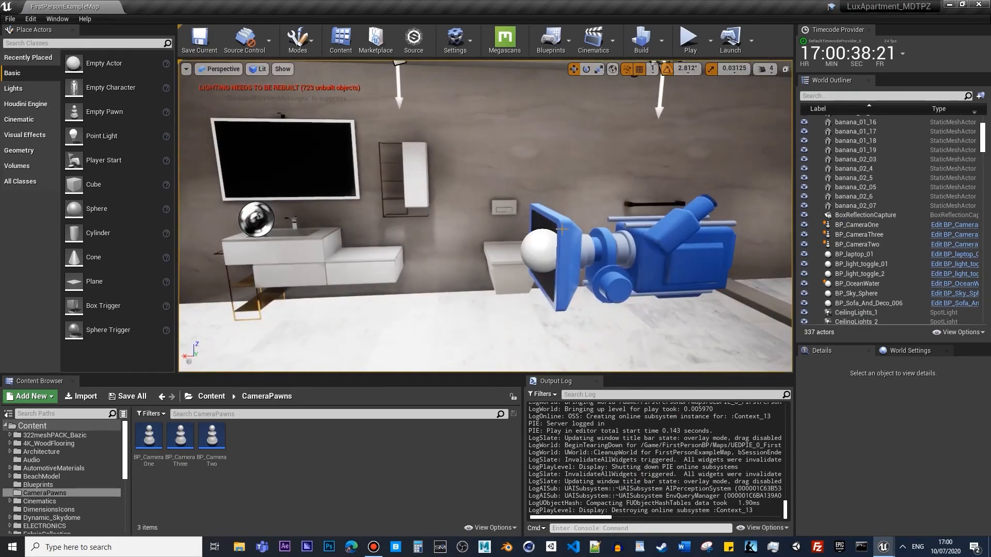
click(544, 247)
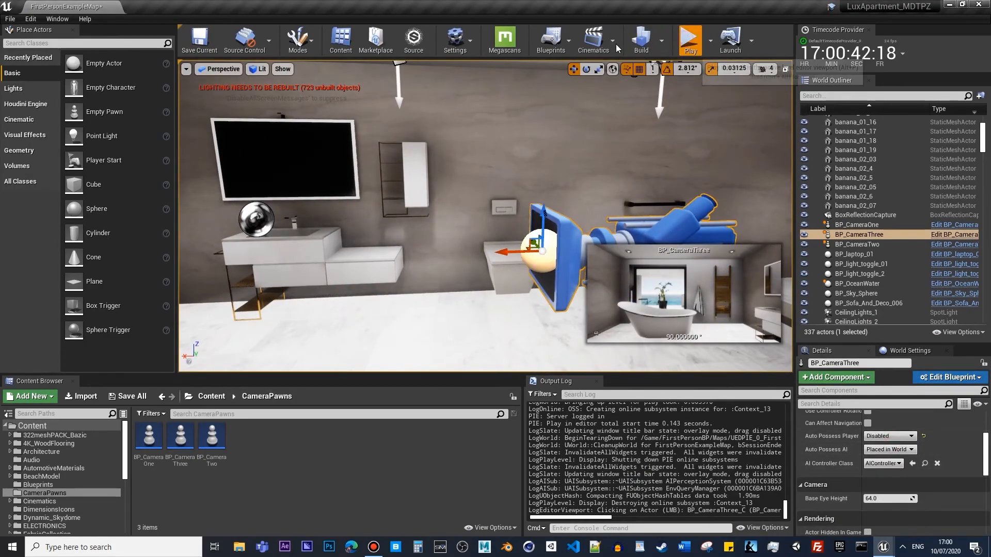
click(688, 39)
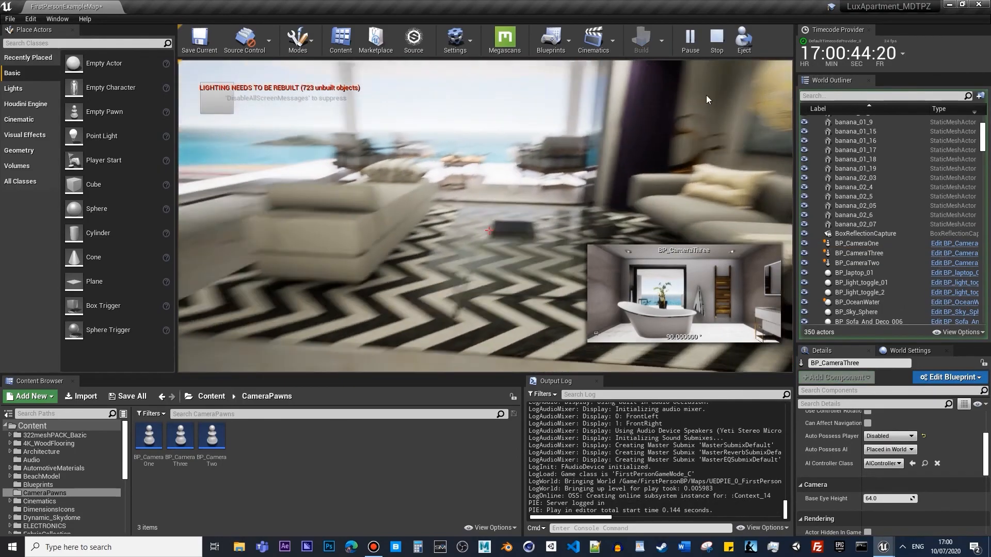